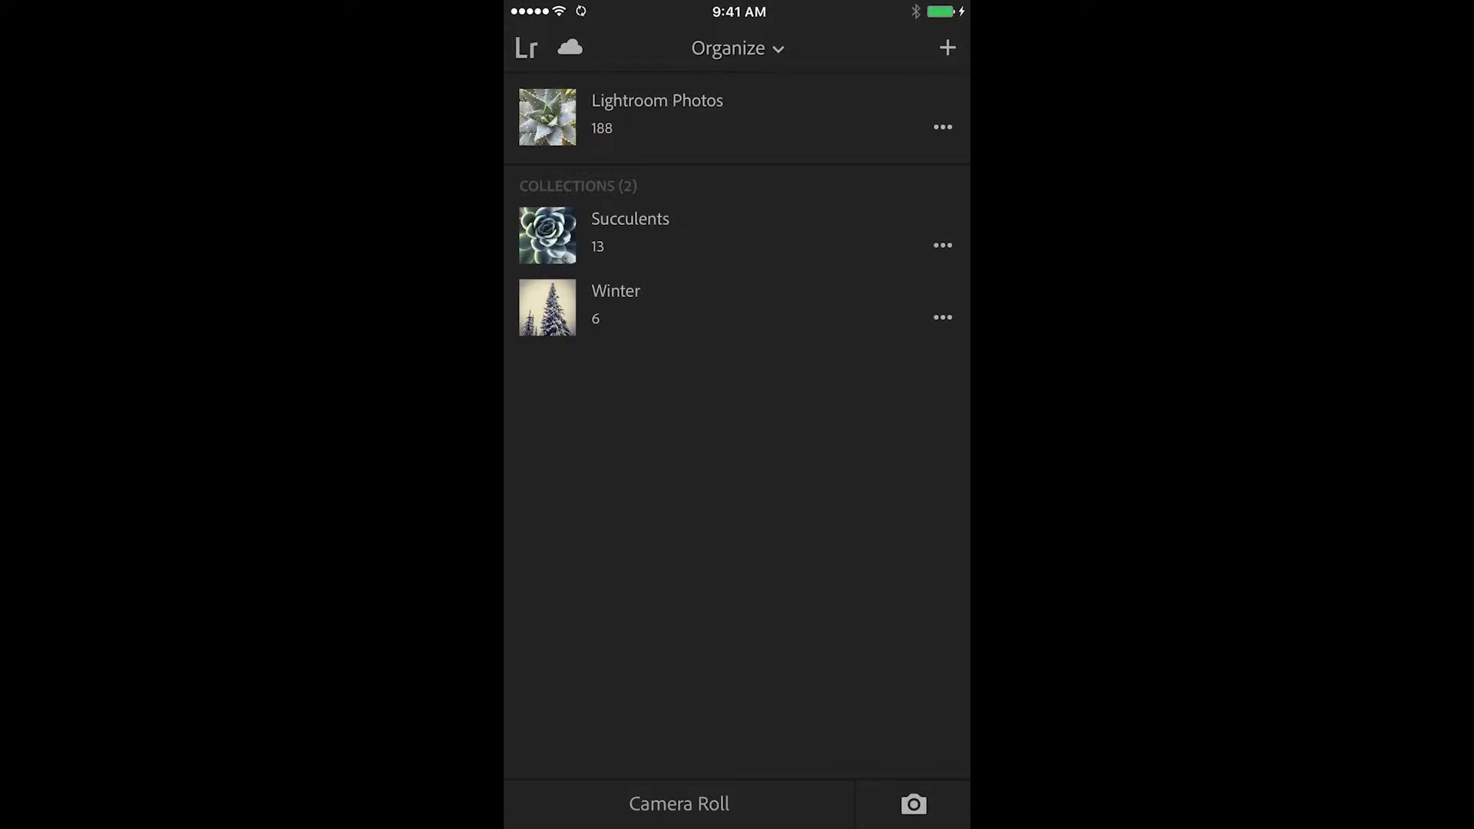
Step: Import the rose photo from the camera roll with the Creative > Creamtone preset applied
{"action": "left_click", "coordinate": [677, 803]}
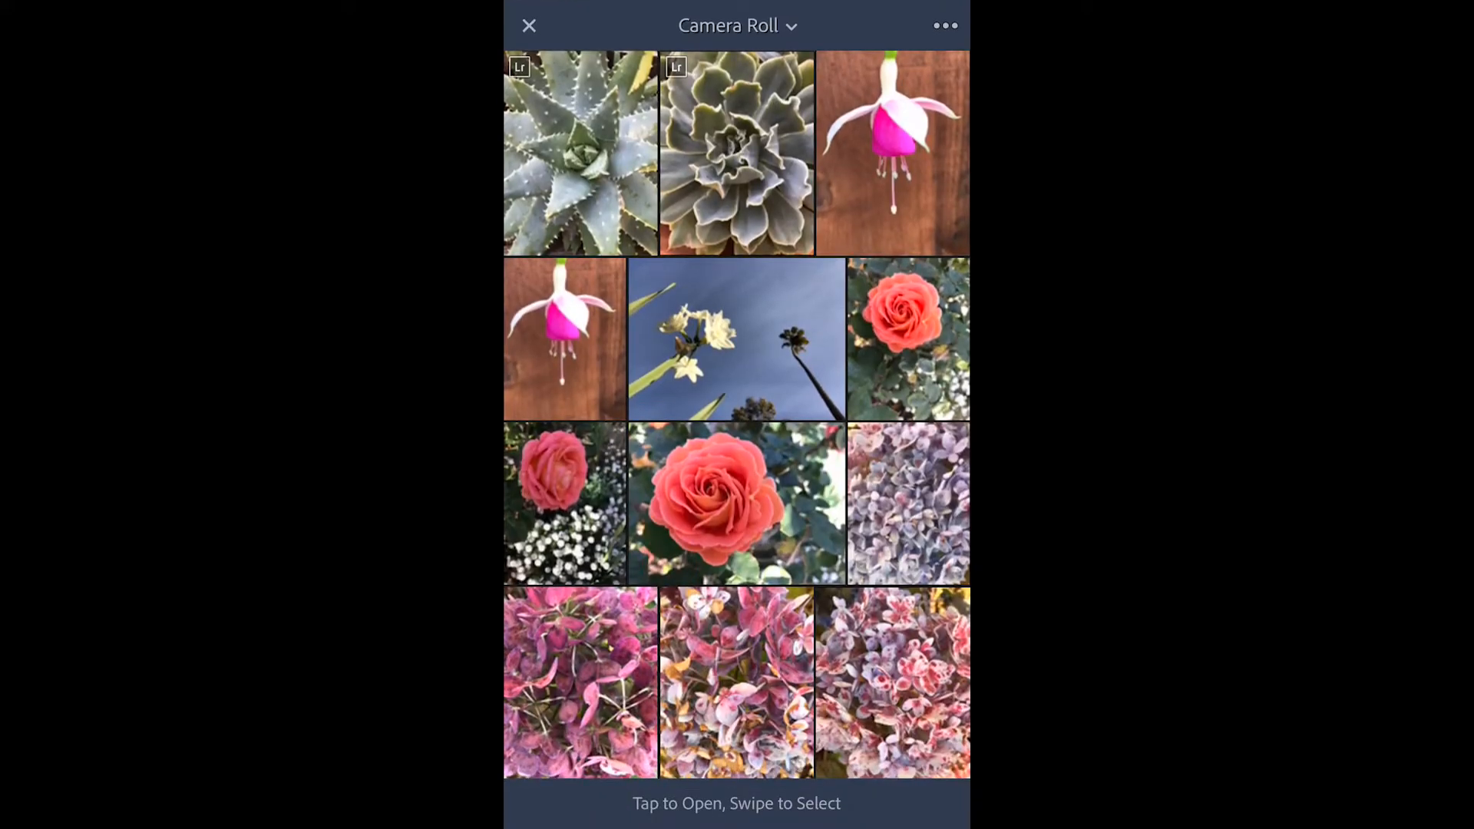
{"action": "left_click", "coordinate": [907, 358]}
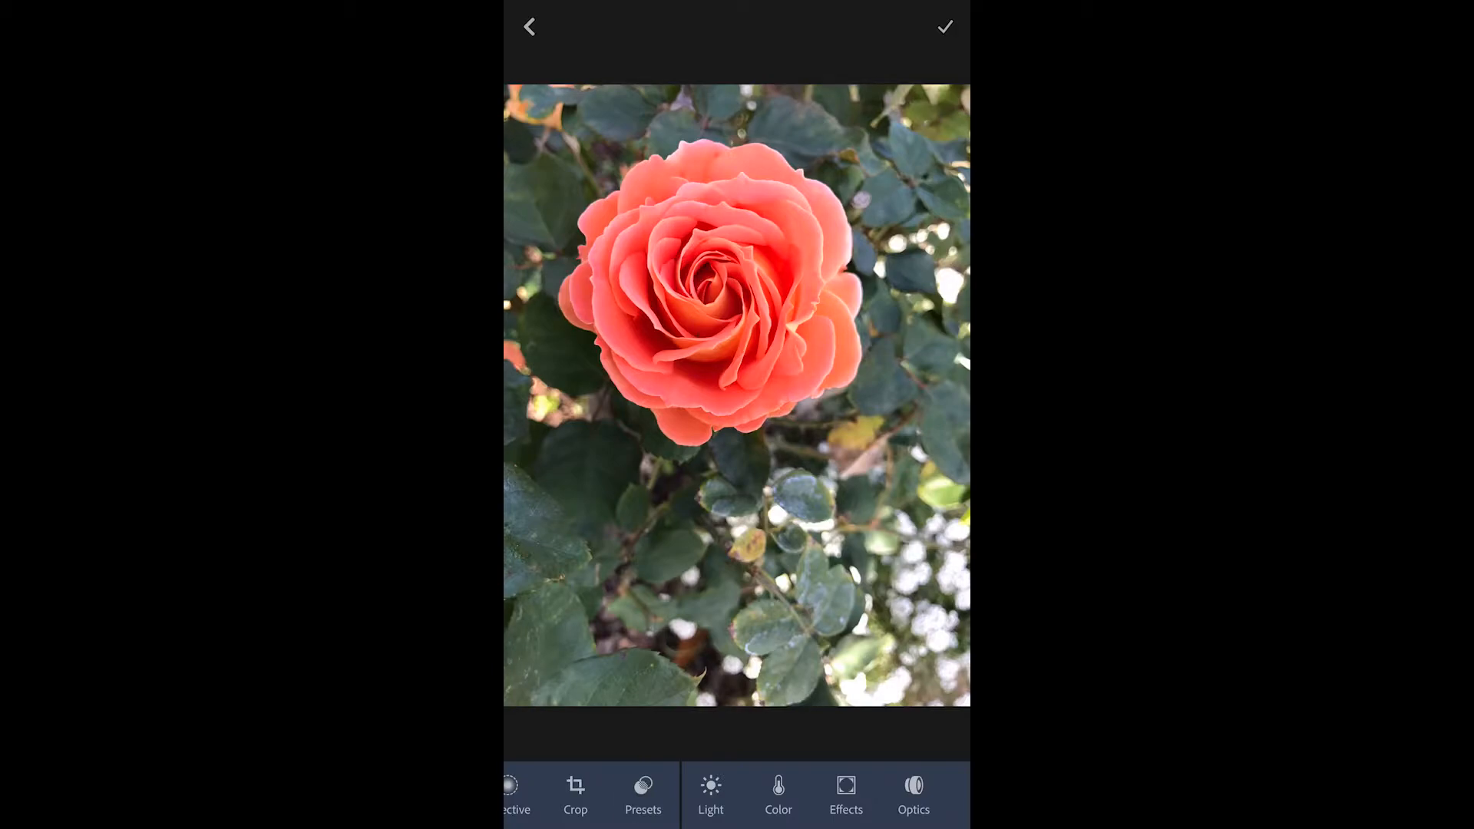
{"action": "left_click", "coordinate": [643, 794]}
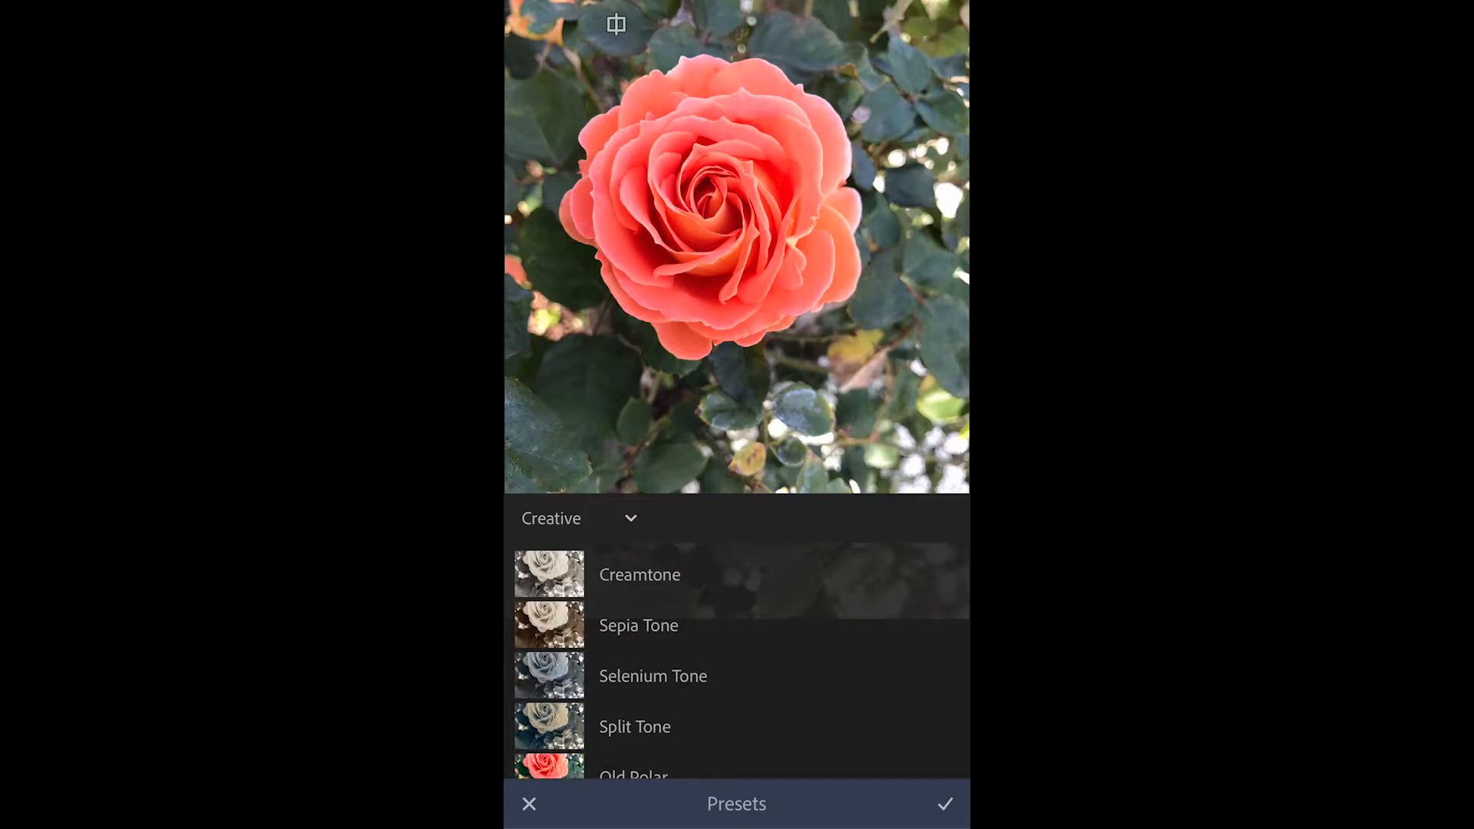
{"action": "left_click", "coordinate": [639, 575]}
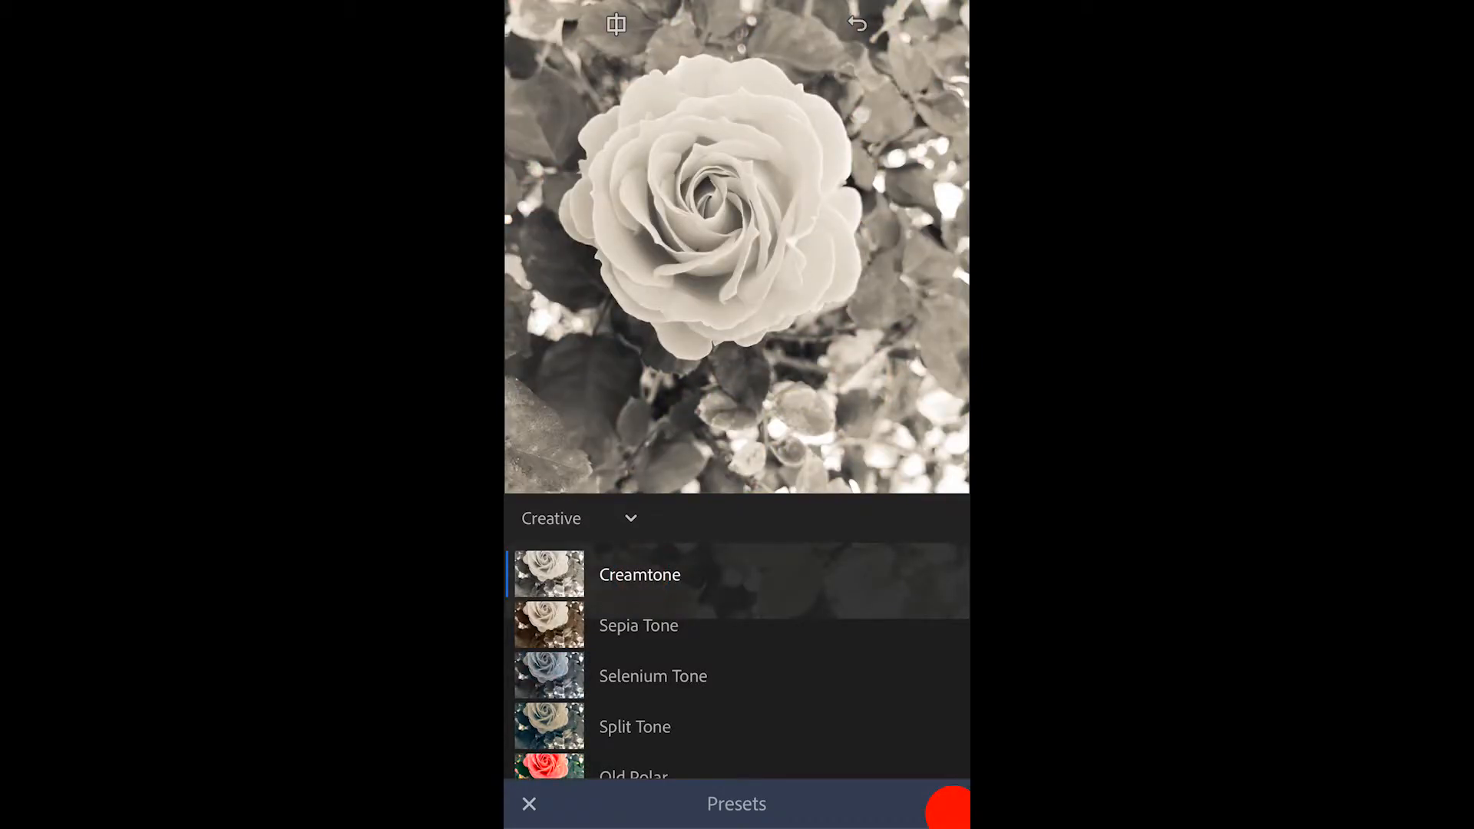
{"action": "left_click", "coordinate": [528, 803]}
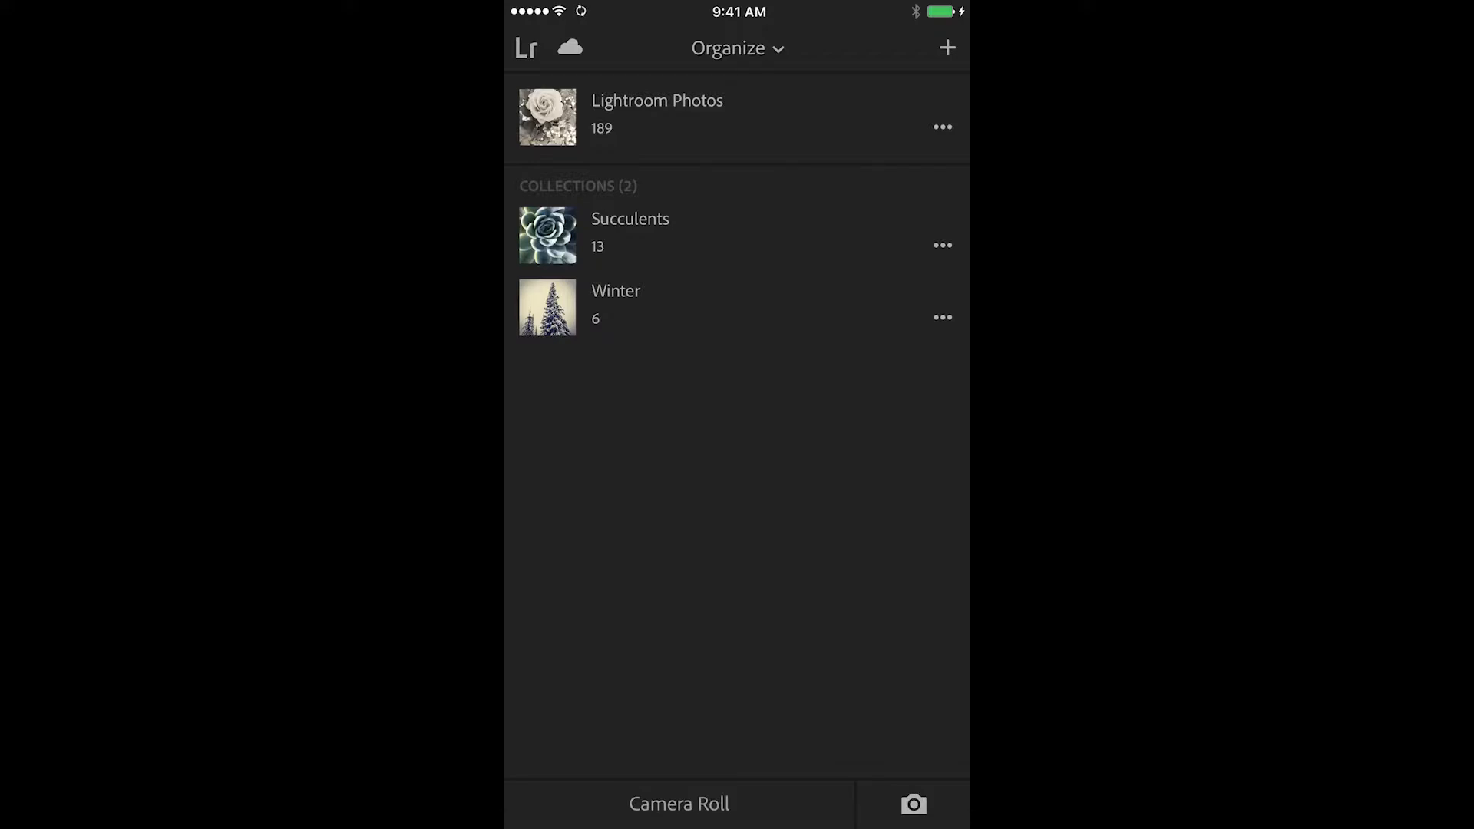
Step: In the camera roll picker, select all photos via the options menu, then clear the selection
{"action": "left_click", "coordinate": [679, 803]}
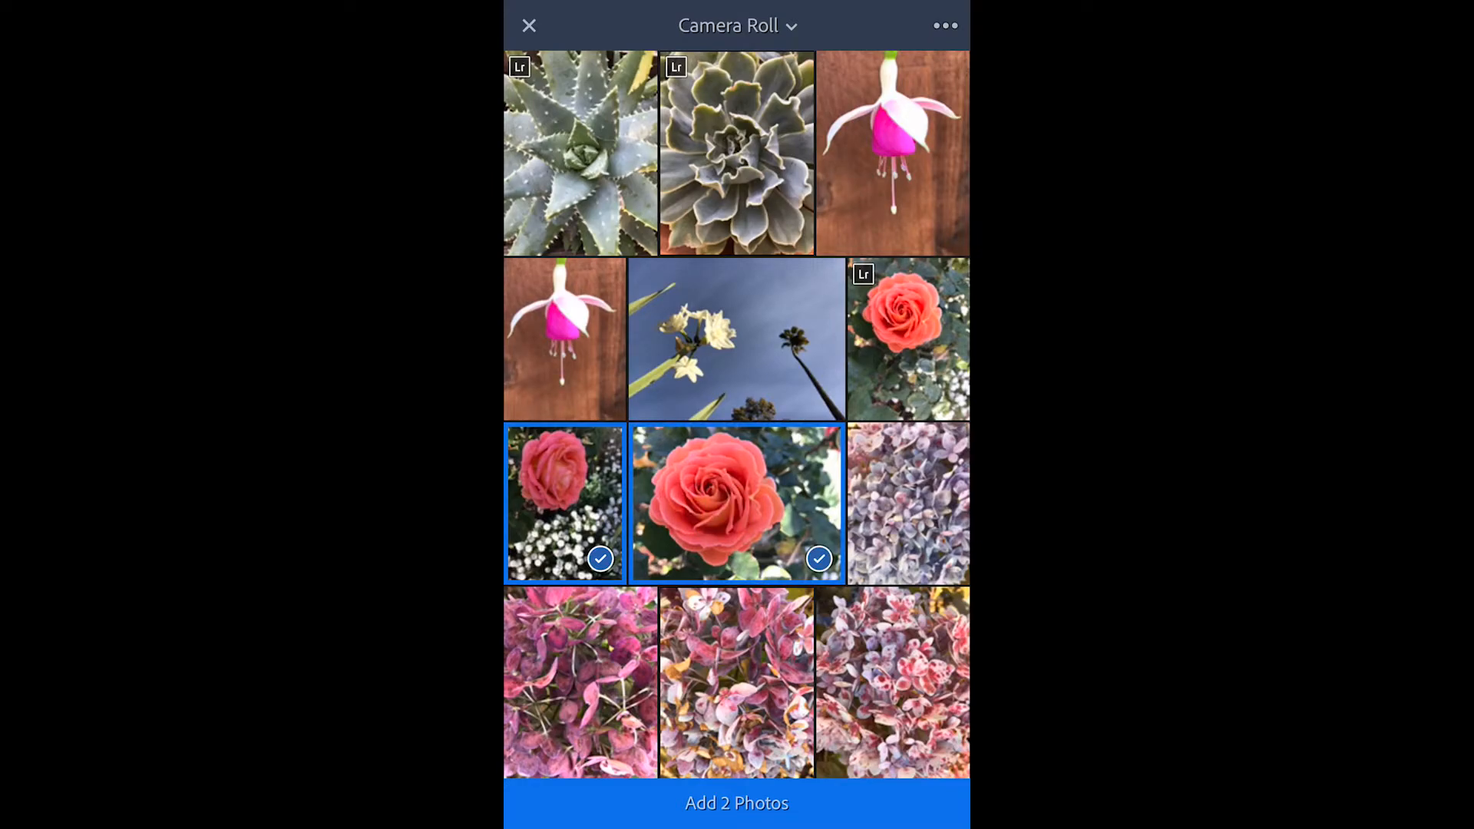
{"action": "left_click", "coordinate": [944, 26]}
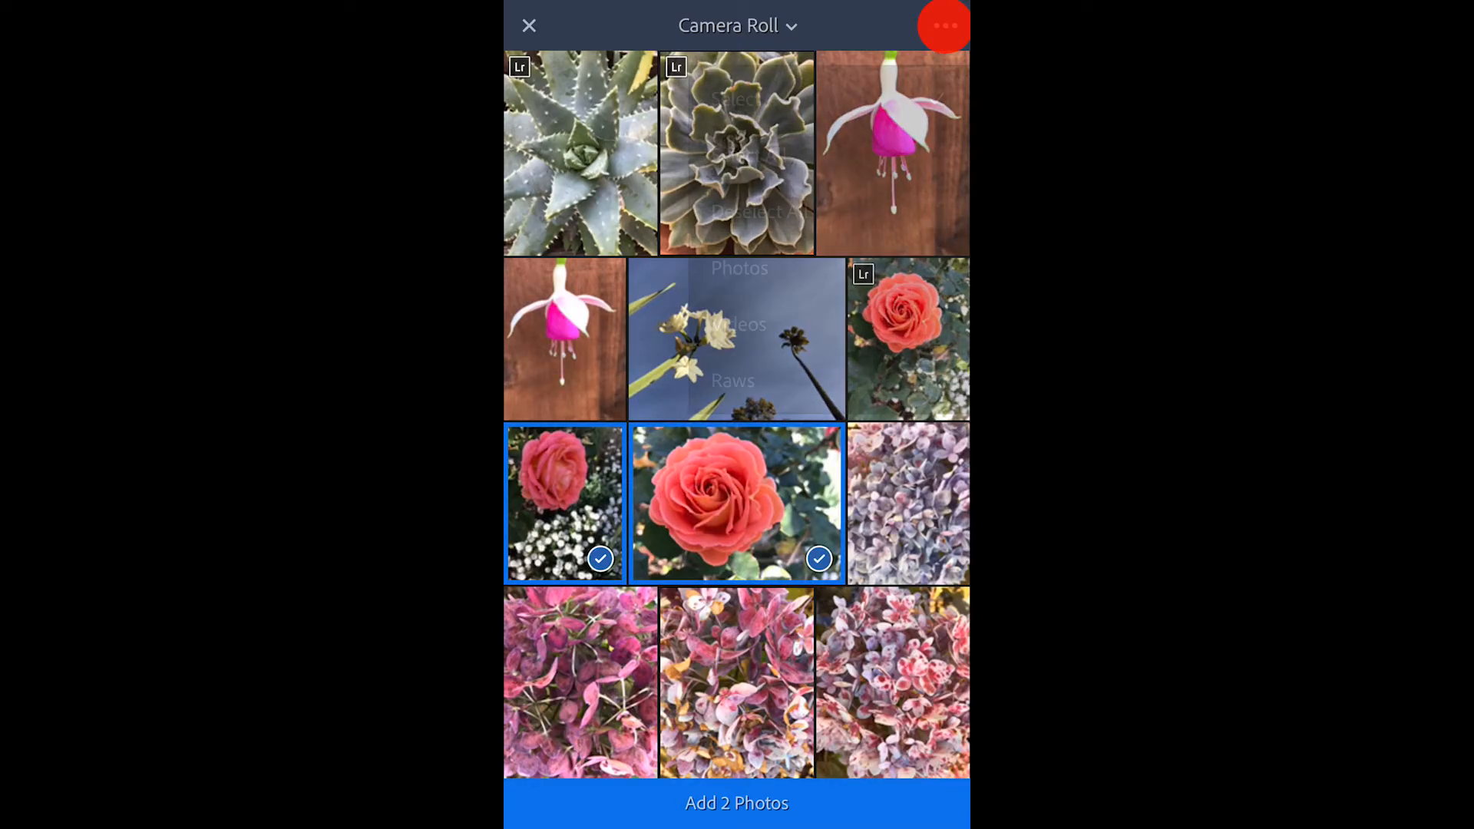
{"action": "left_click", "coordinate": [944, 26]}
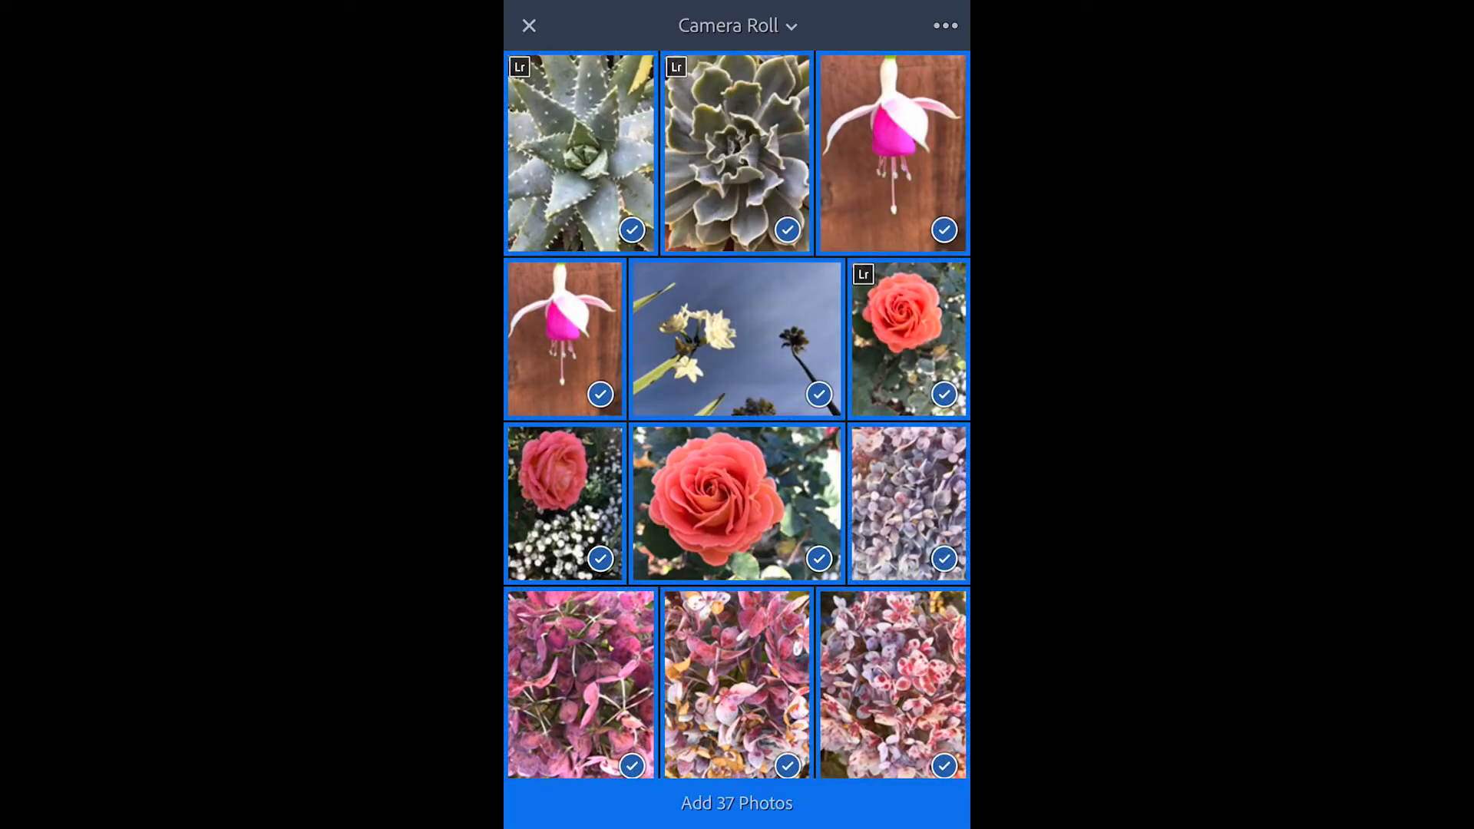
{"action": "left_click", "coordinate": [944, 26]}
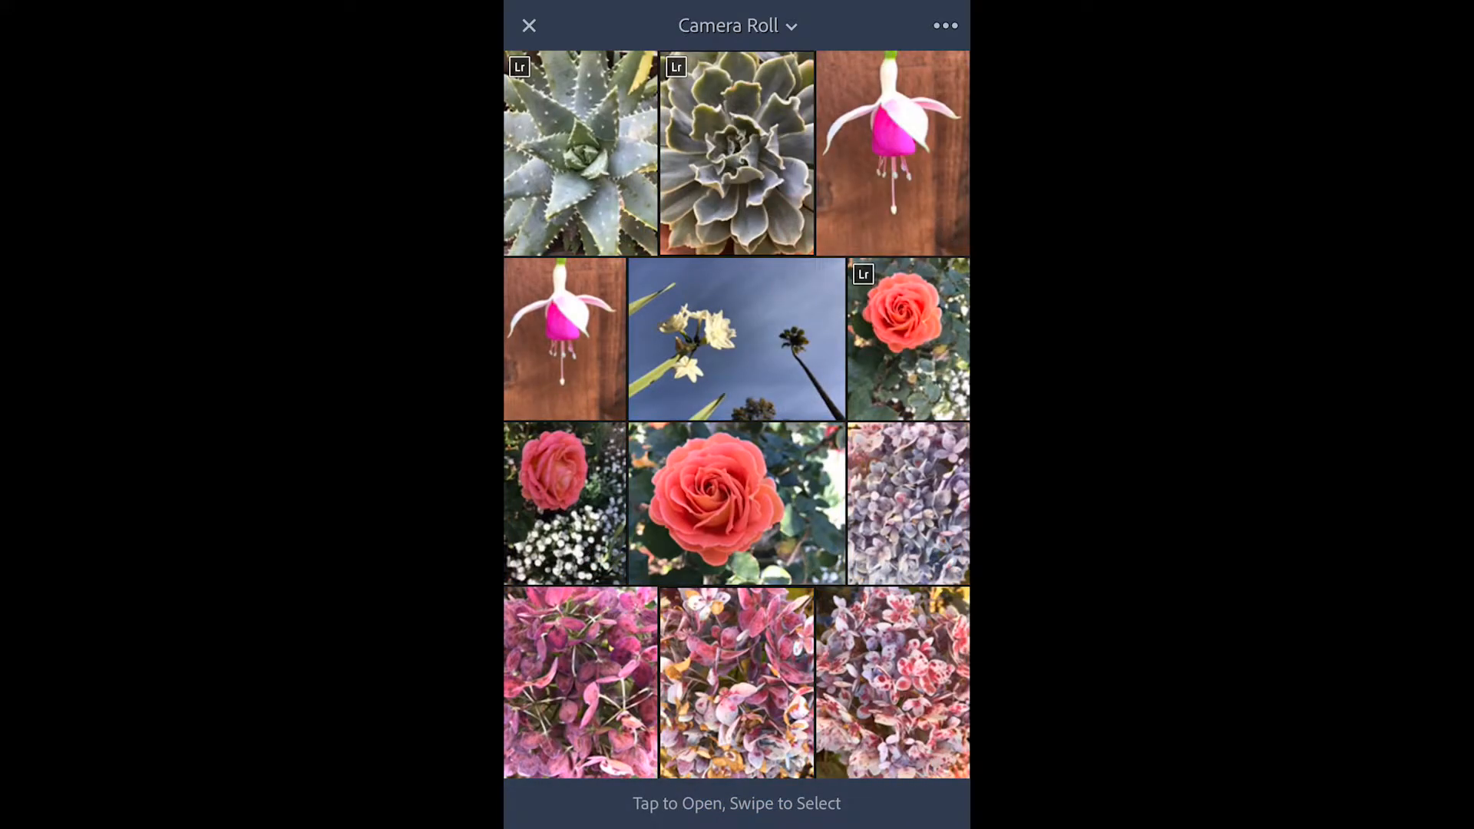
Step: Select photos in the camera roll and add 2 of them to Lightroom Photos, reaching 191
{"action": "left_click", "coordinate": [736, 496]}
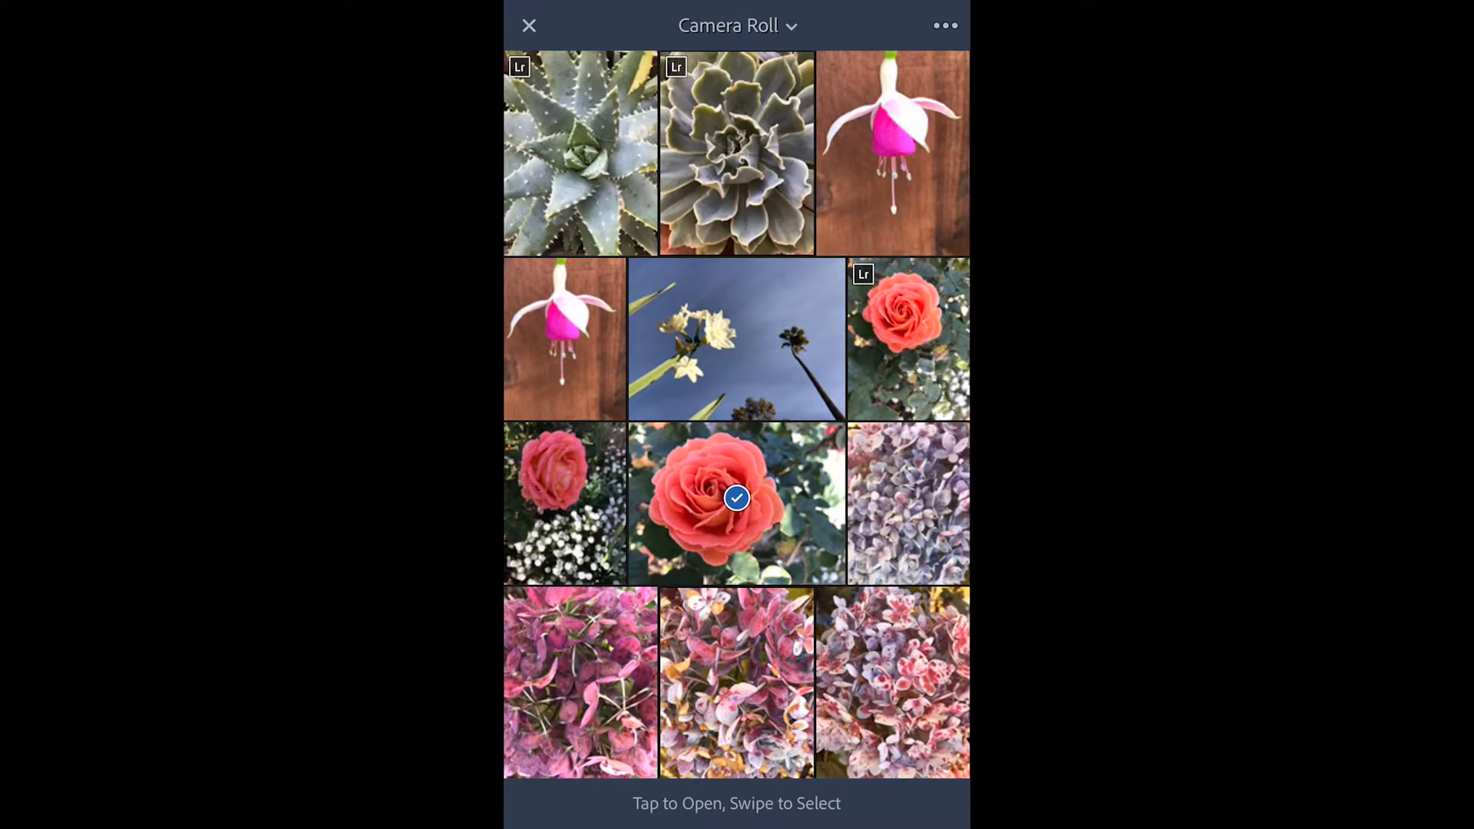
{"action": "scroll", "scroll_direction": "down", "scroll_amount": 3}
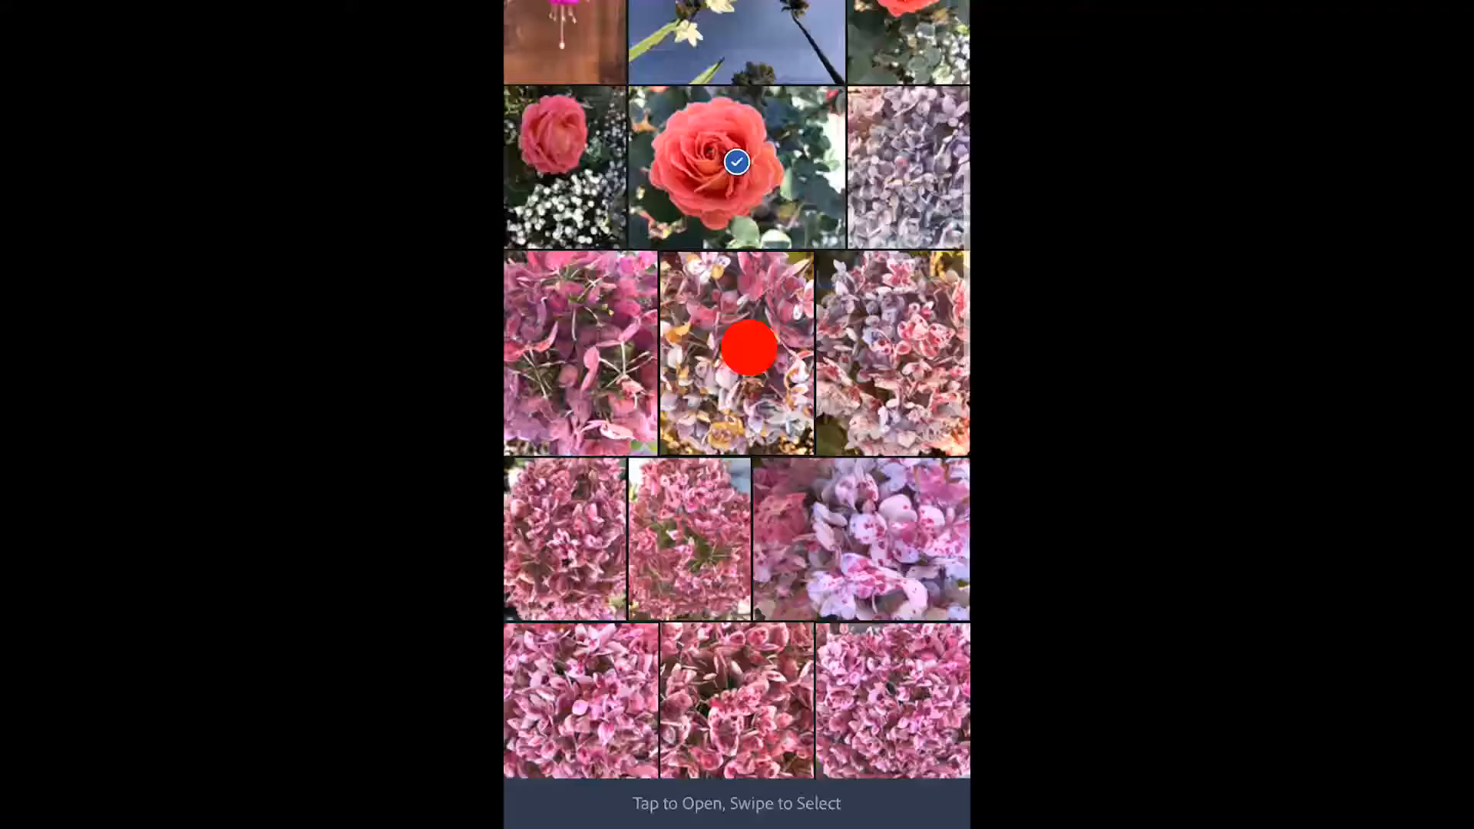
{"action": "scroll", "scroll_direction": "down", "scroll_amount": 3}
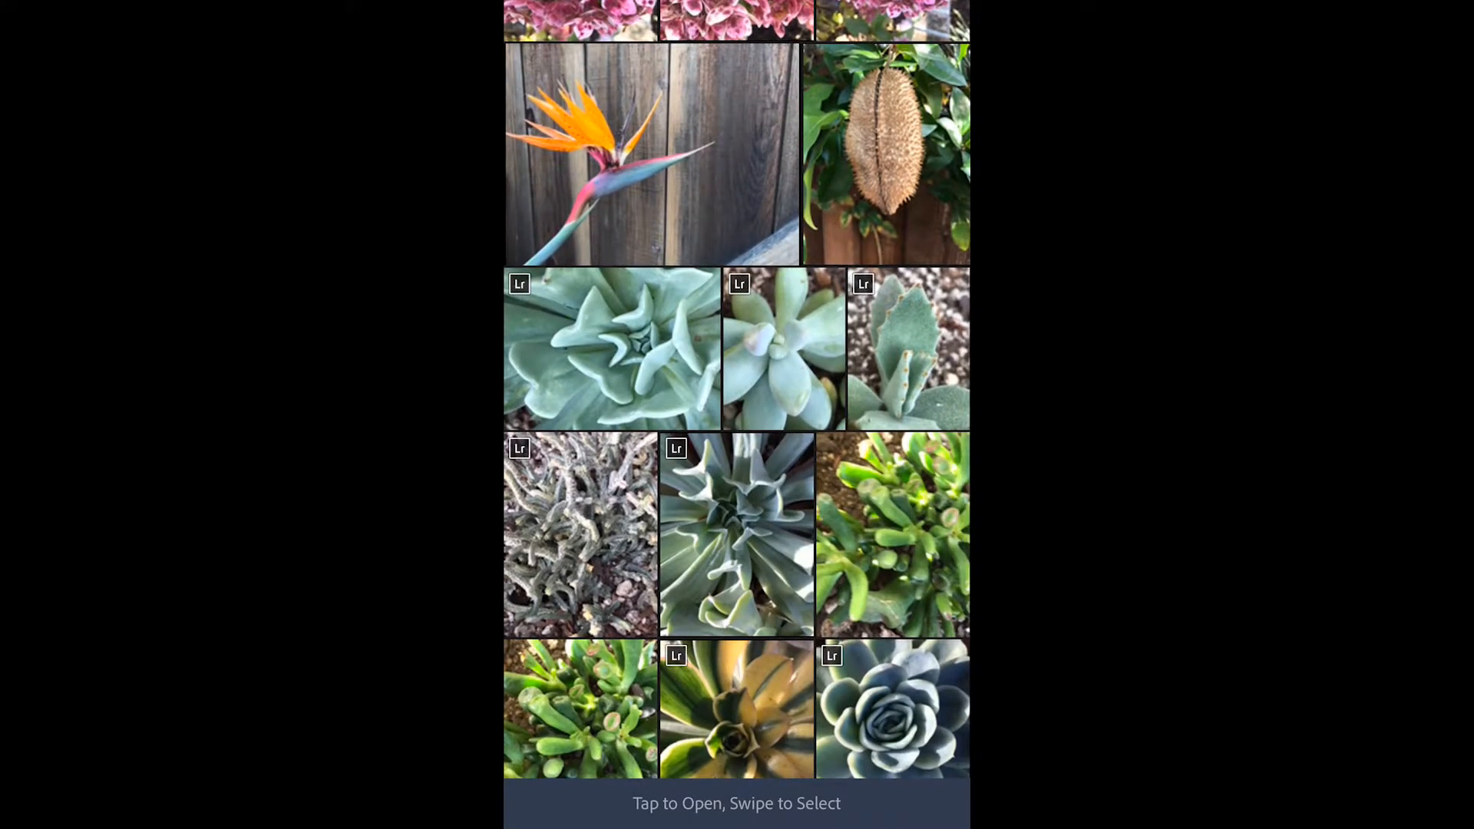
{"action": "scroll", "scroll_direction": "down", "scroll_amount": 3}
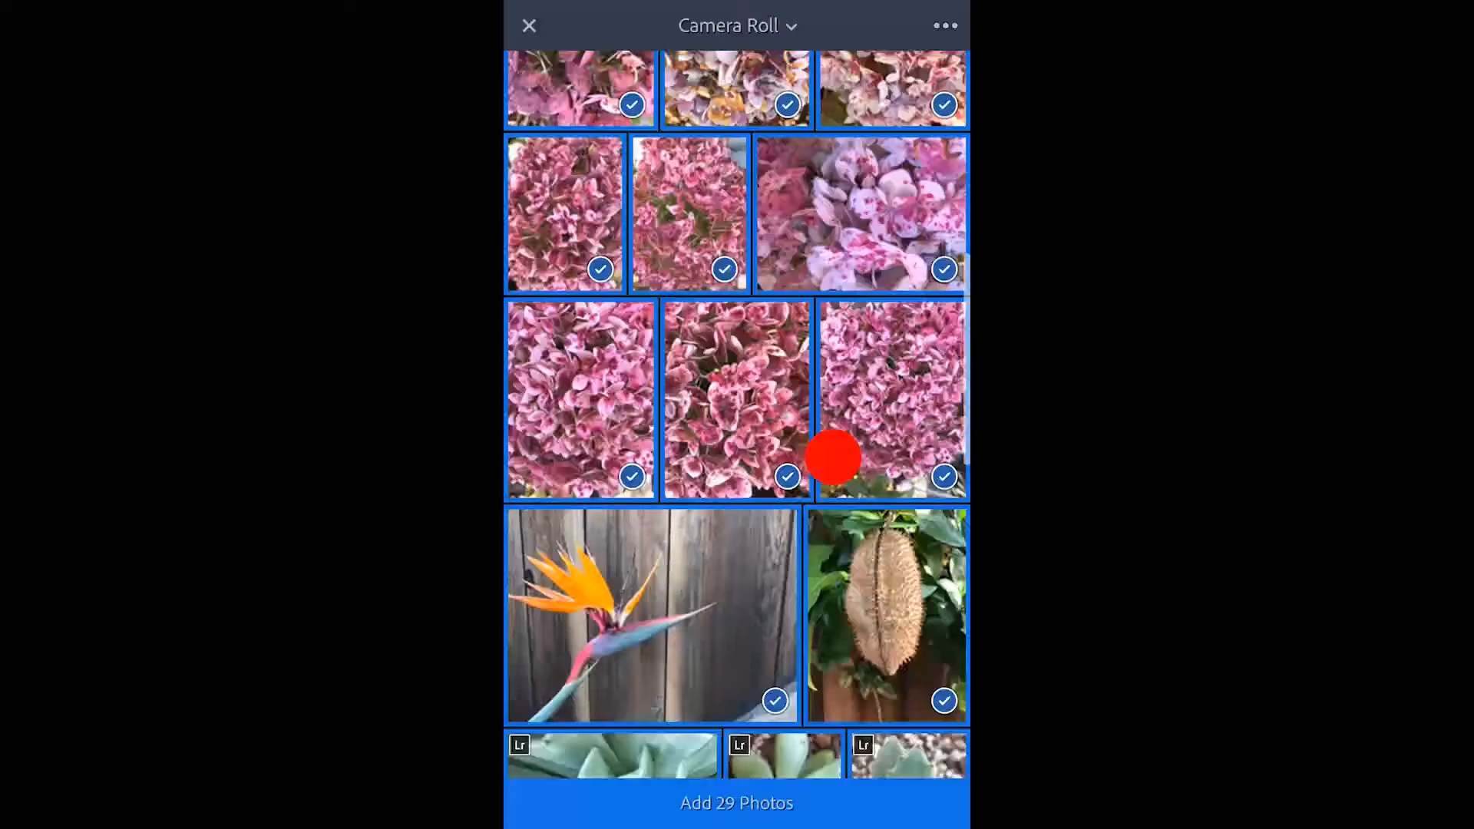
{"action": "scroll", "scroll_direction": "down", "scroll_amount": 3}
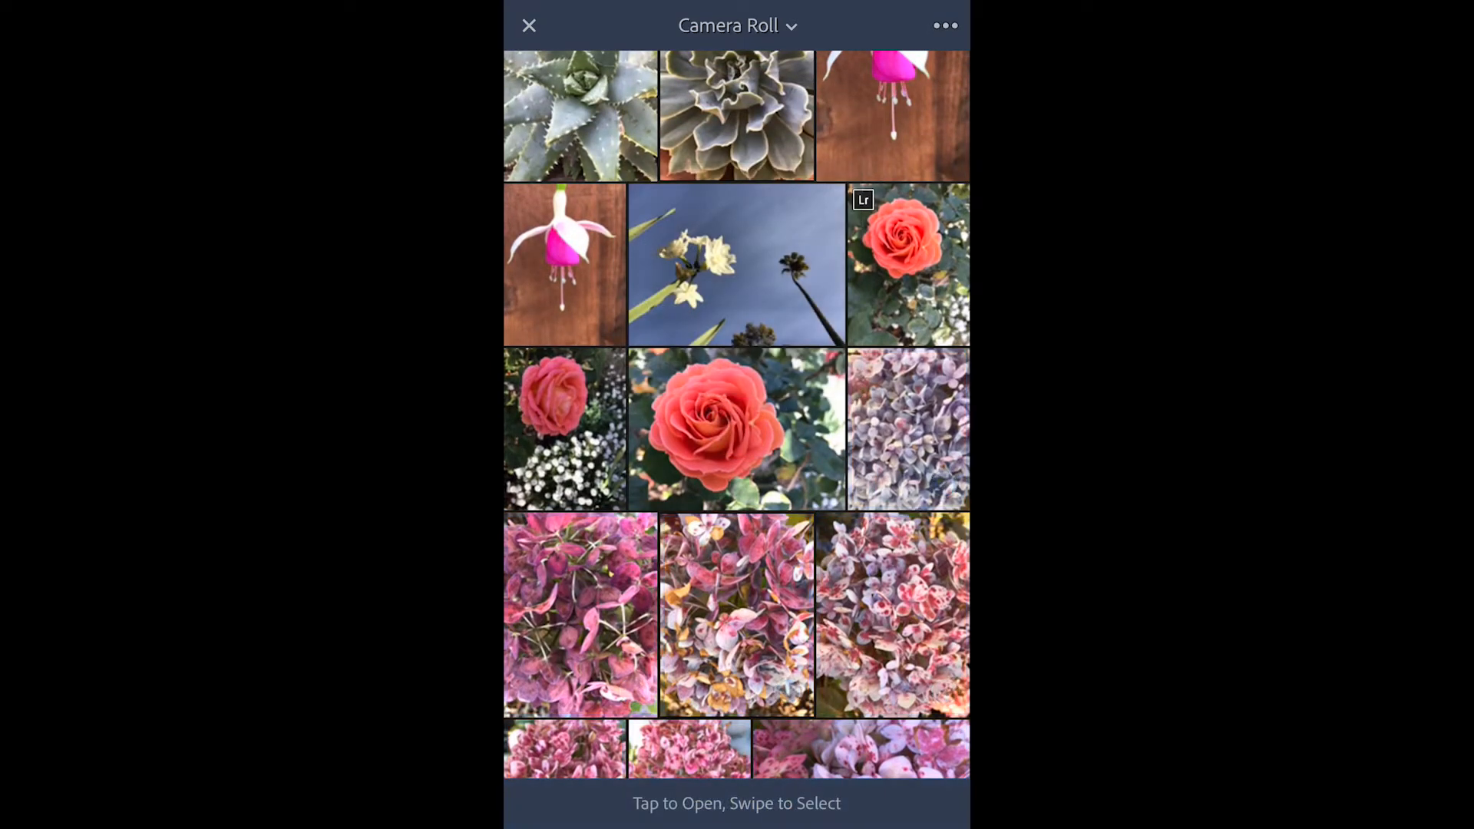
{"action": "left_click", "coordinate": [736, 429]}
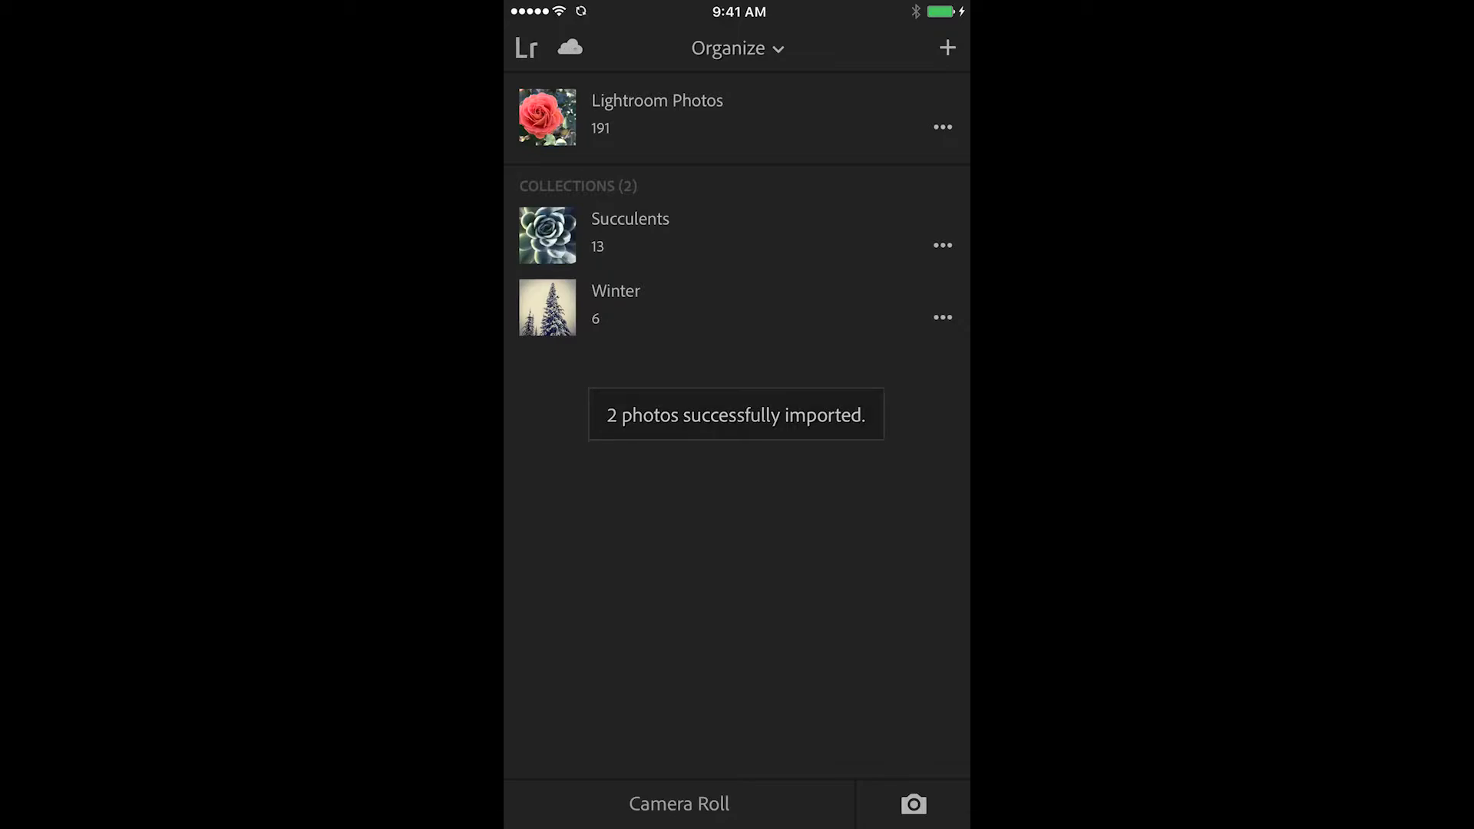
Step: From the Succulents collection, choose the camera roll as the source for adding photos
{"action": "left_click", "coordinate": [655, 117]}
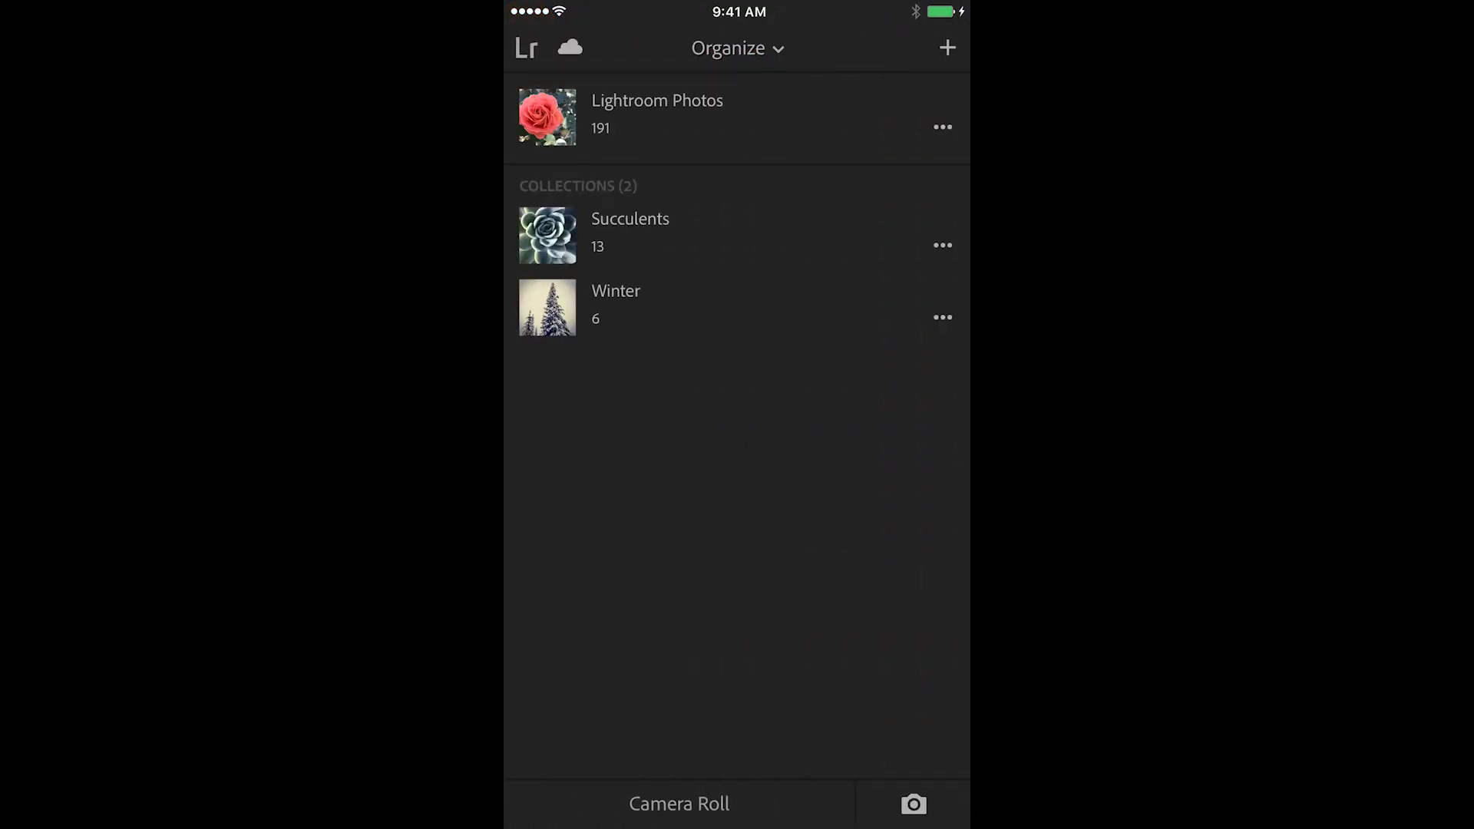
{"action": "left_click", "coordinate": [629, 232]}
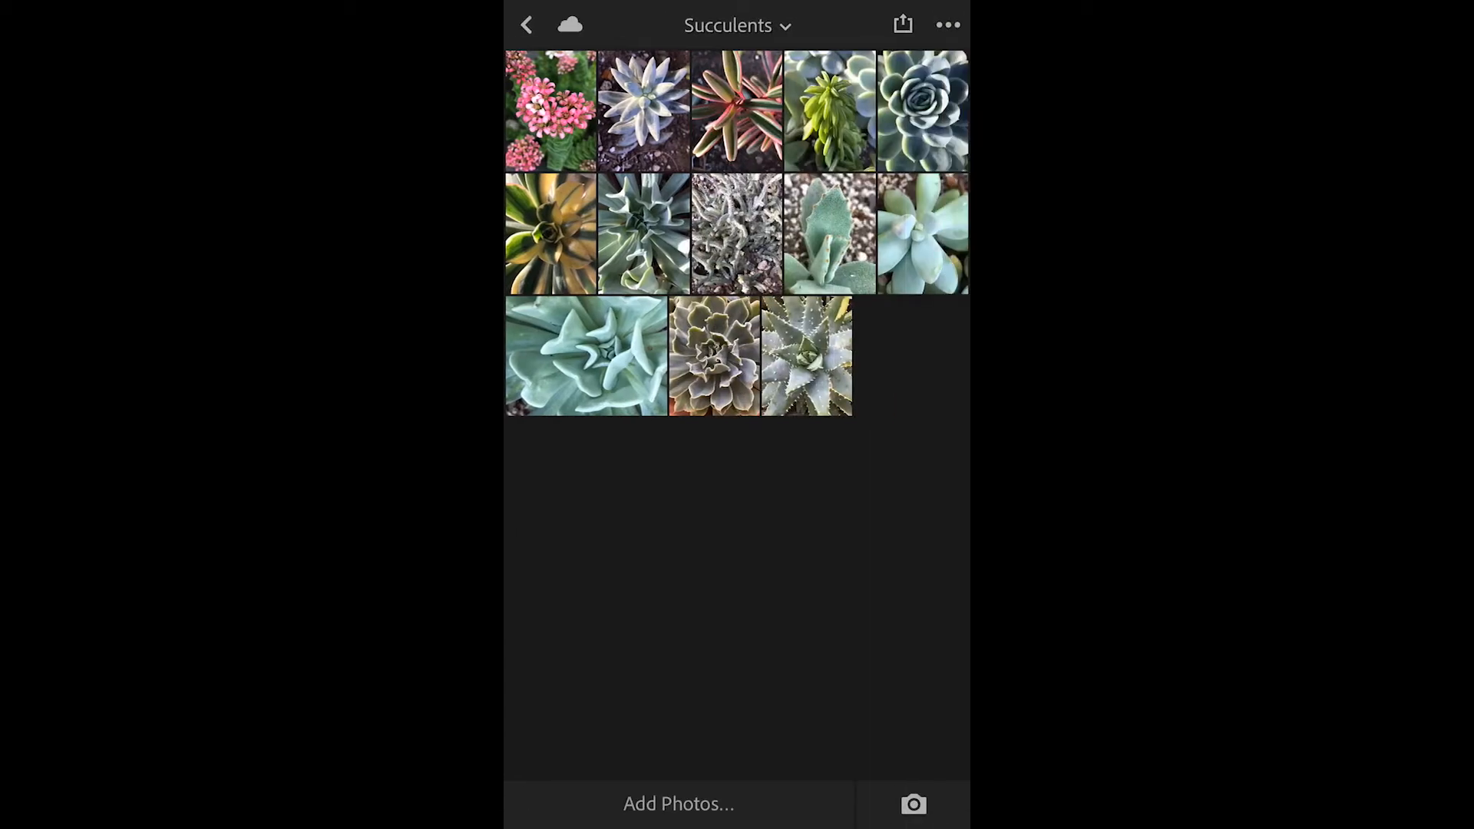
{"action": "left_click", "coordinate": [677, 803]}
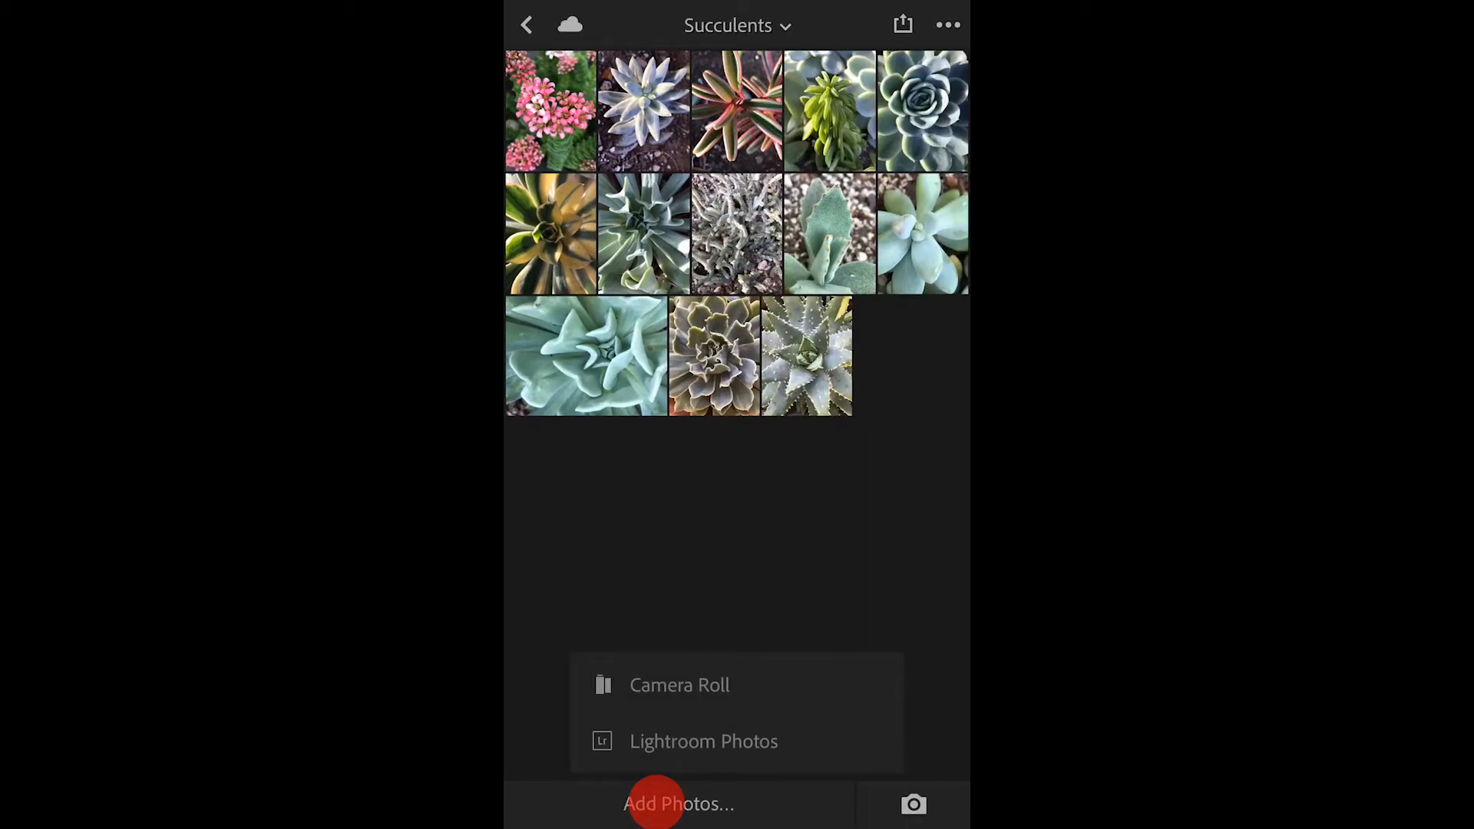
{"action": "left_click", "coordinate": [679, 685]}
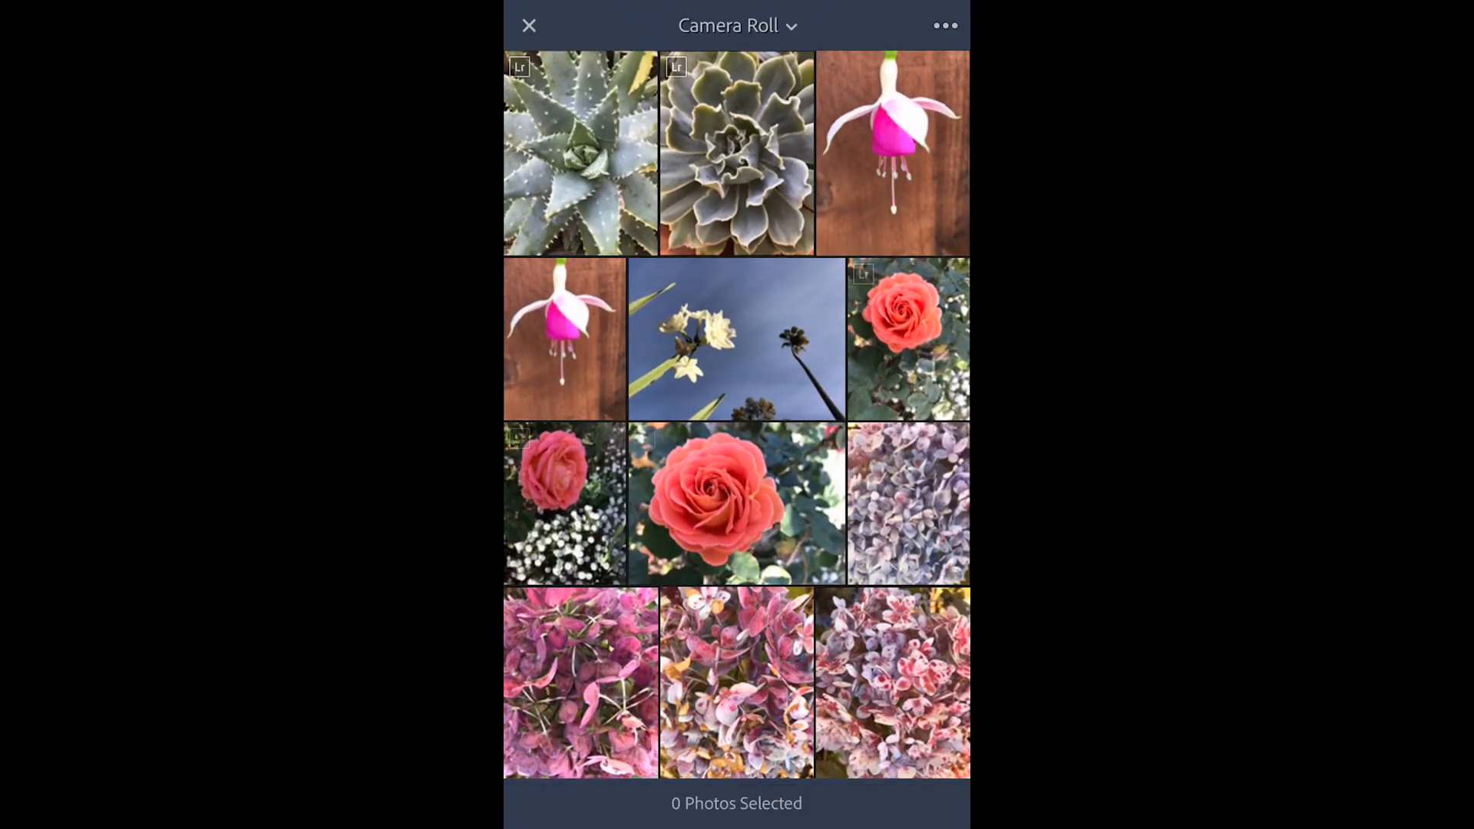
Step: Add the three pink succulent photos to Succulents (now 16) and return to the collections list
{"action": "scroll", "scroll_direction": "down", "scroll_amount": 3}
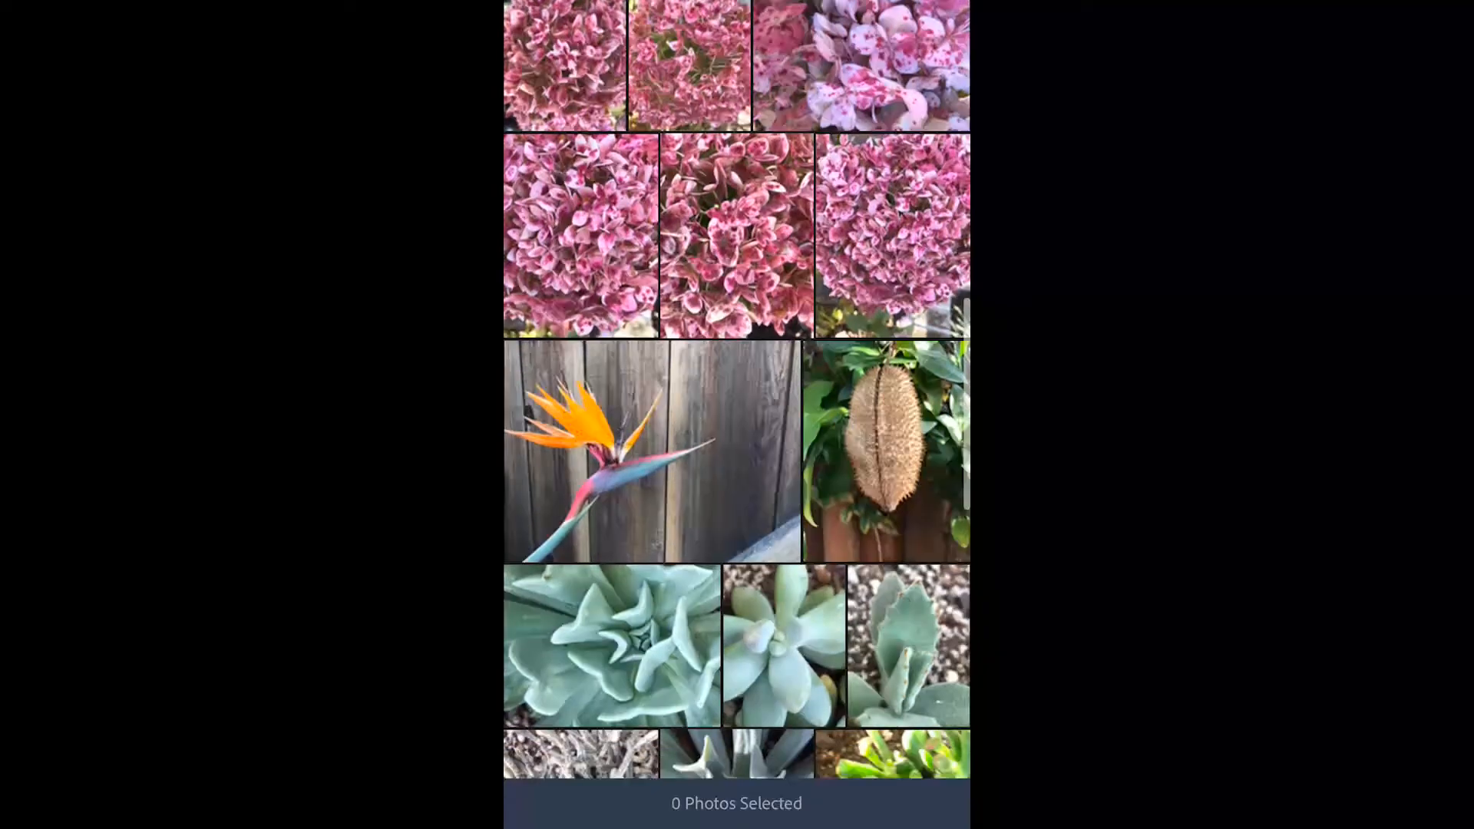
{"action": "scroll", "scroll_direction": "down", "scroll_amount": 3}
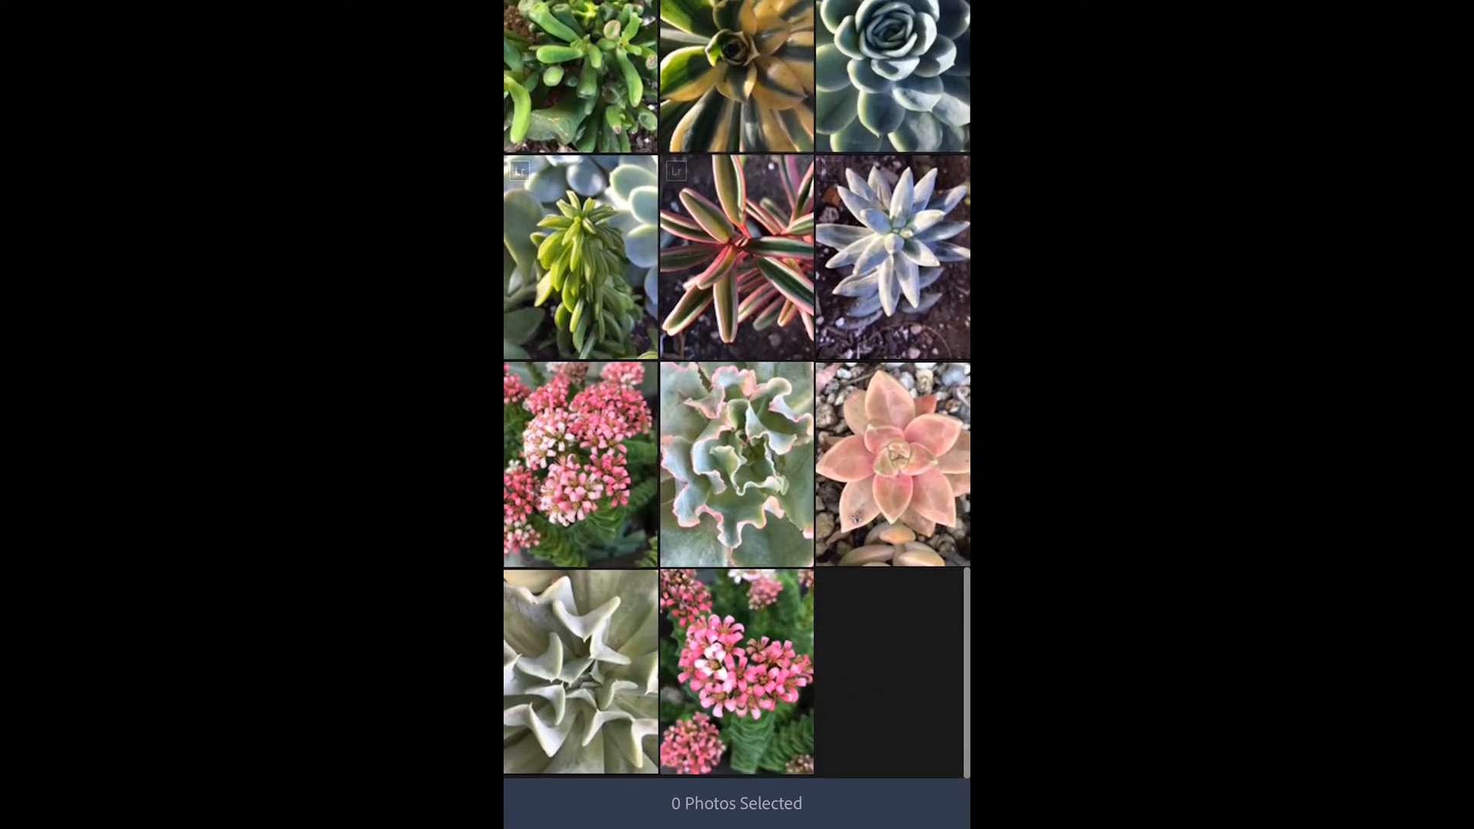
{"action": "left_click", "coordinate": [891, 463]}
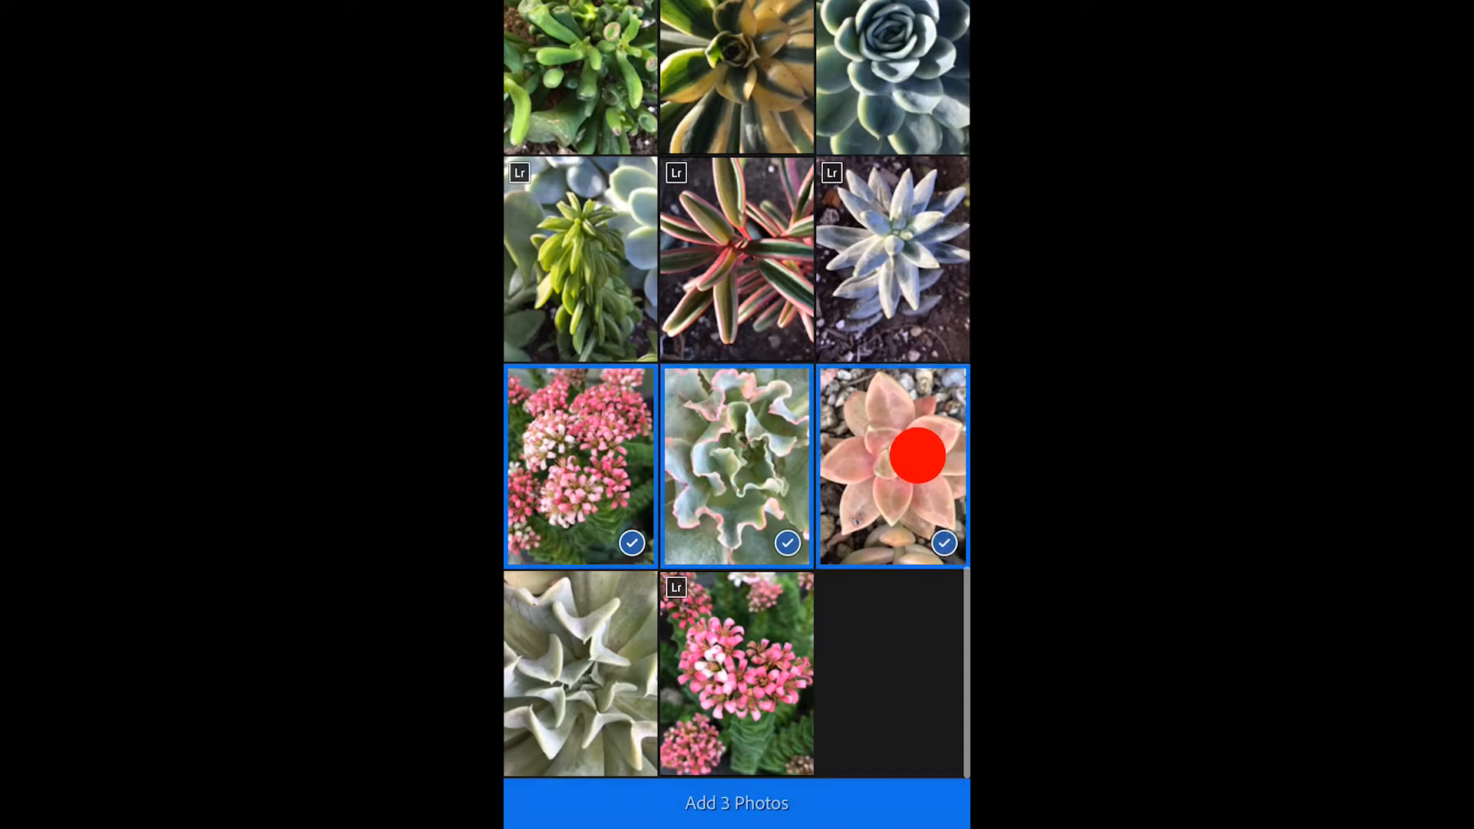
{"action": "left_click", "coordinate": [736, 804]}
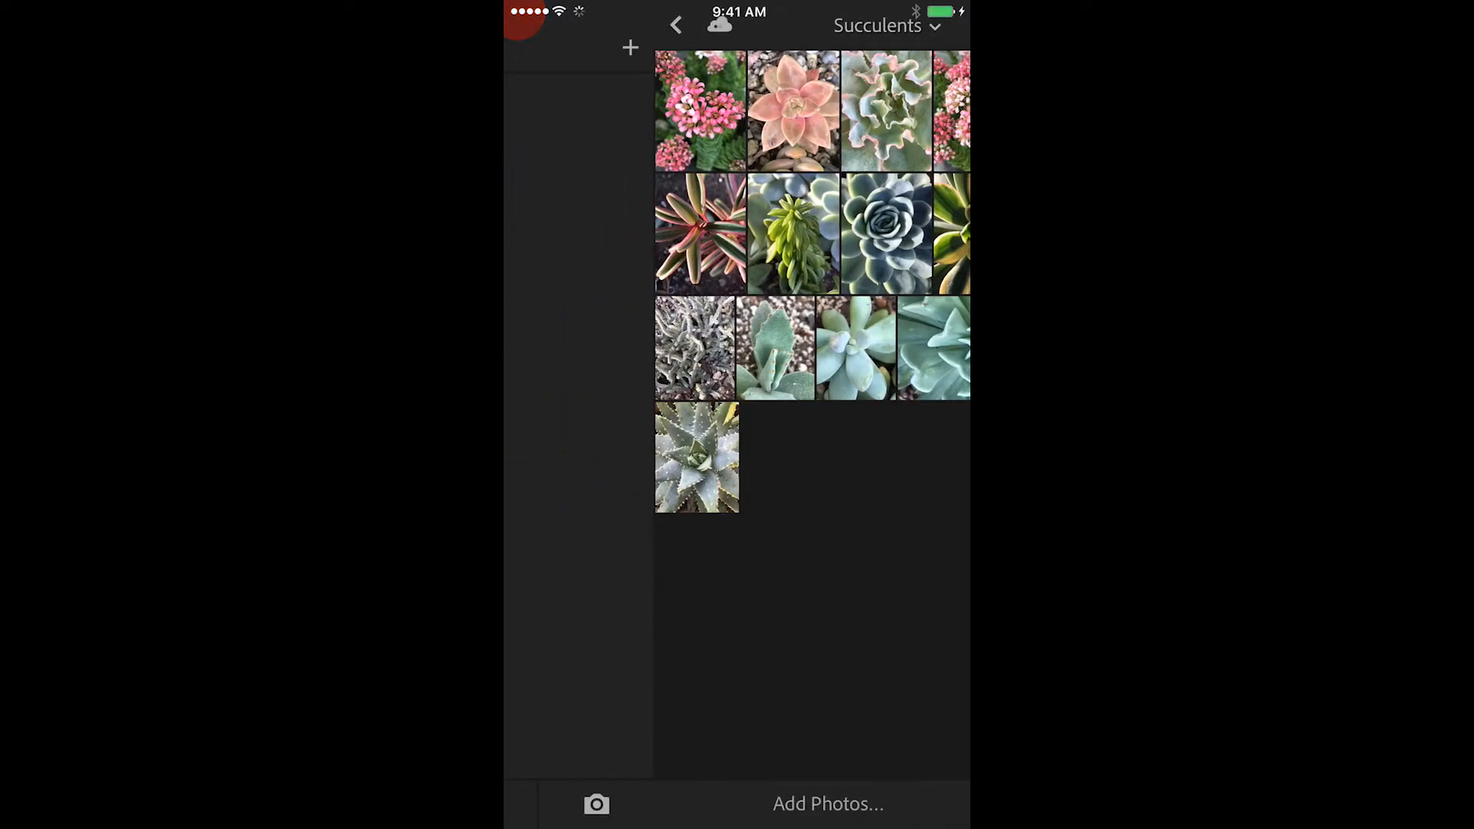
{"action": "left_click", "coordinate": [675, 24]}
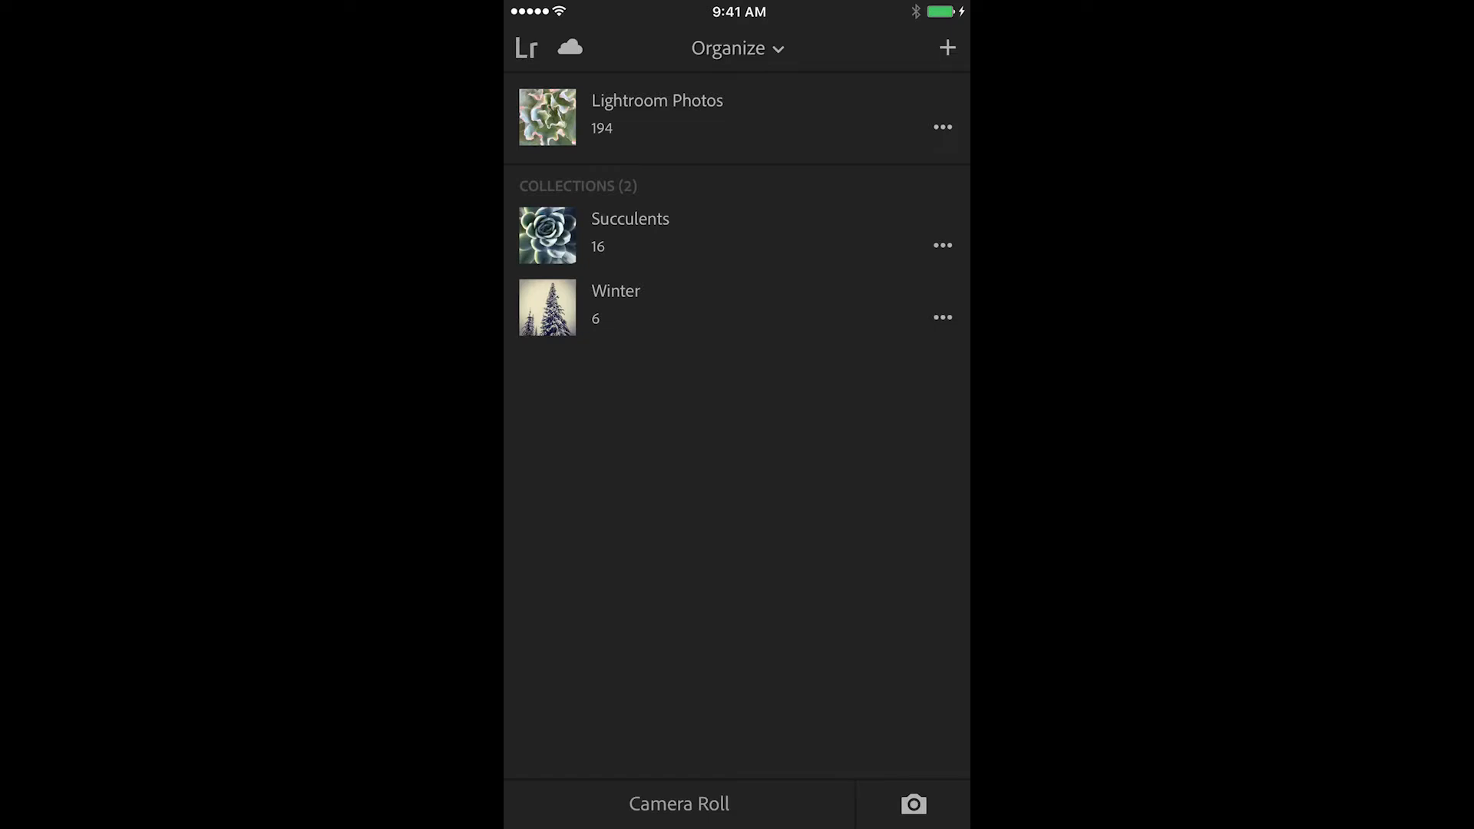
Step: Switch on Auto Add Photos in the Lr settings panel and return to the collections list
{"action": "left_click", "coordinate": [525, 48]}
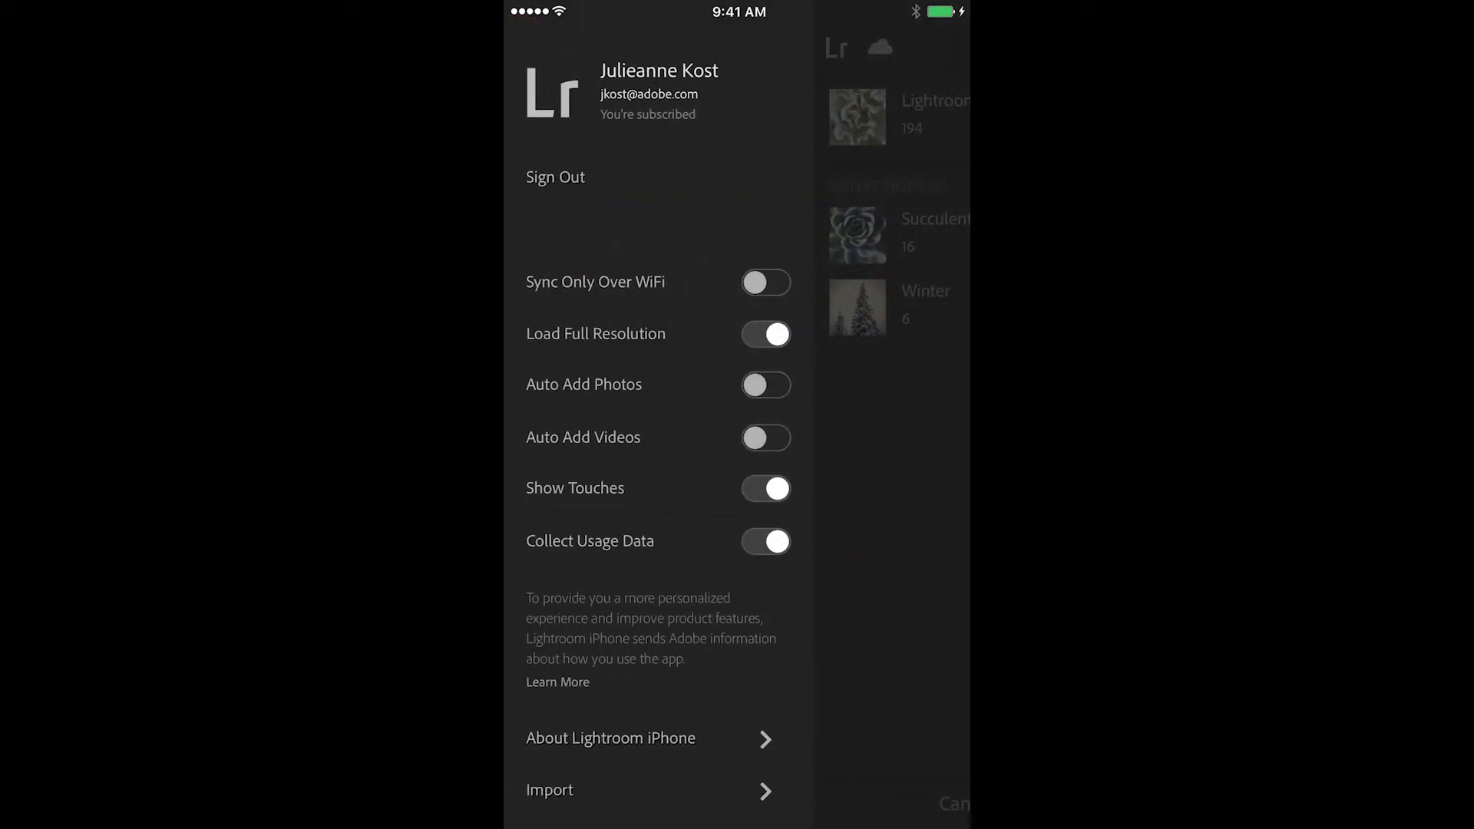
{"action": "left_click", "coordinate": [765, 384]}
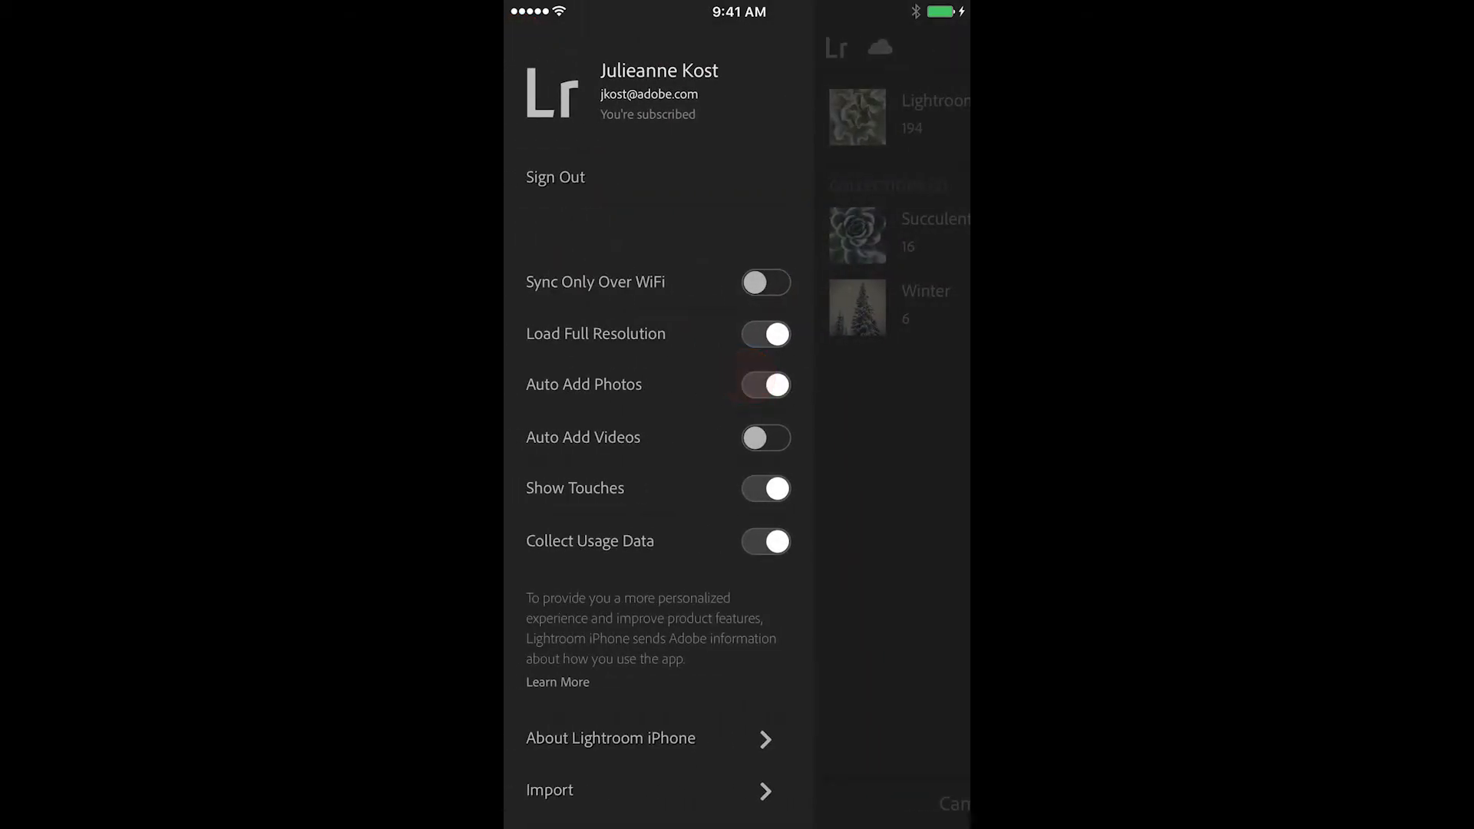
{"action": "left_click", "coordinate": [767, 438]}
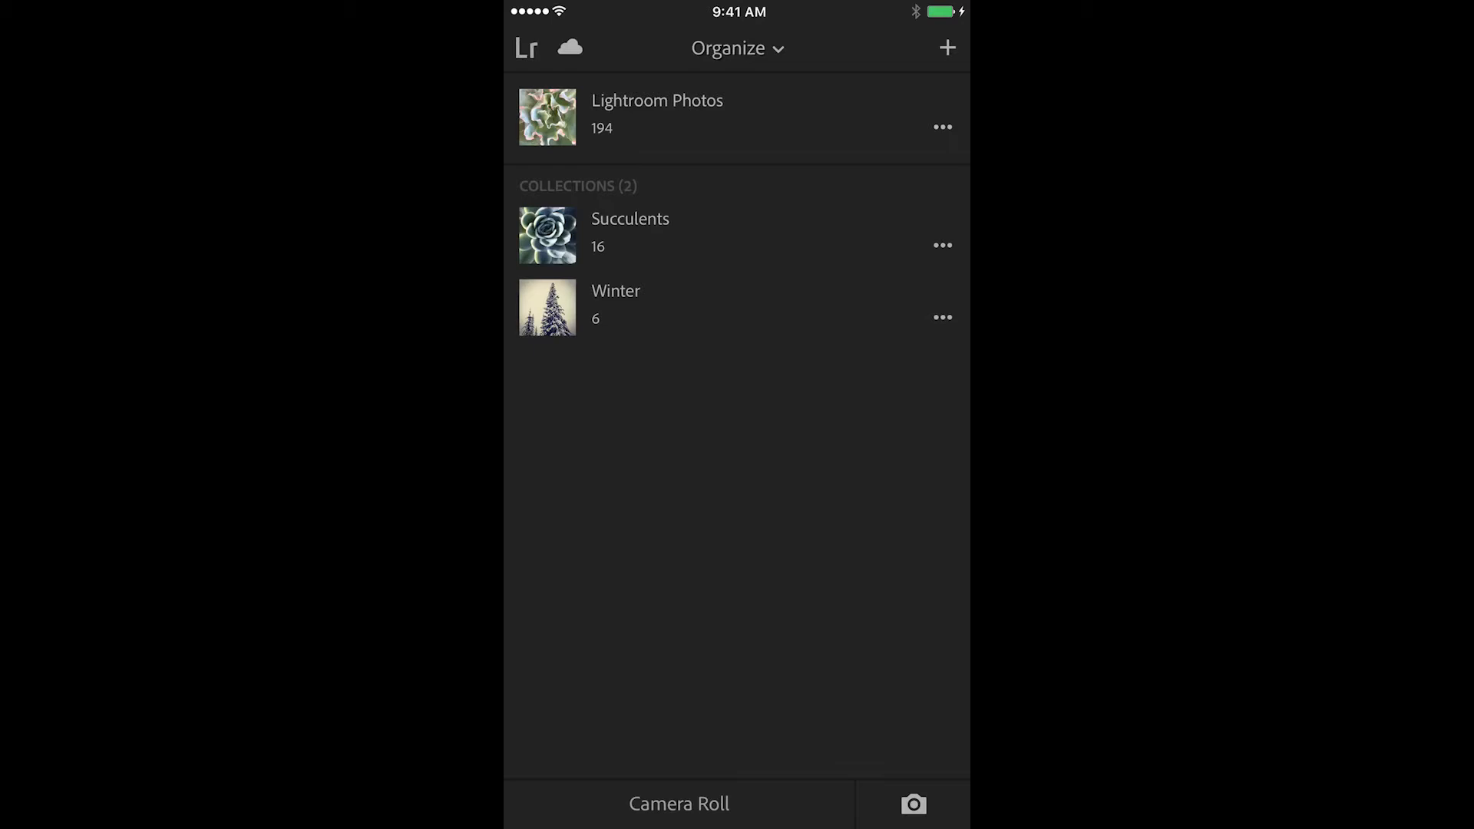
Step: Create a new collection named 'Still life' in place of the default date-based name
{"action": "left_click", "coordinate": [948, 47]}
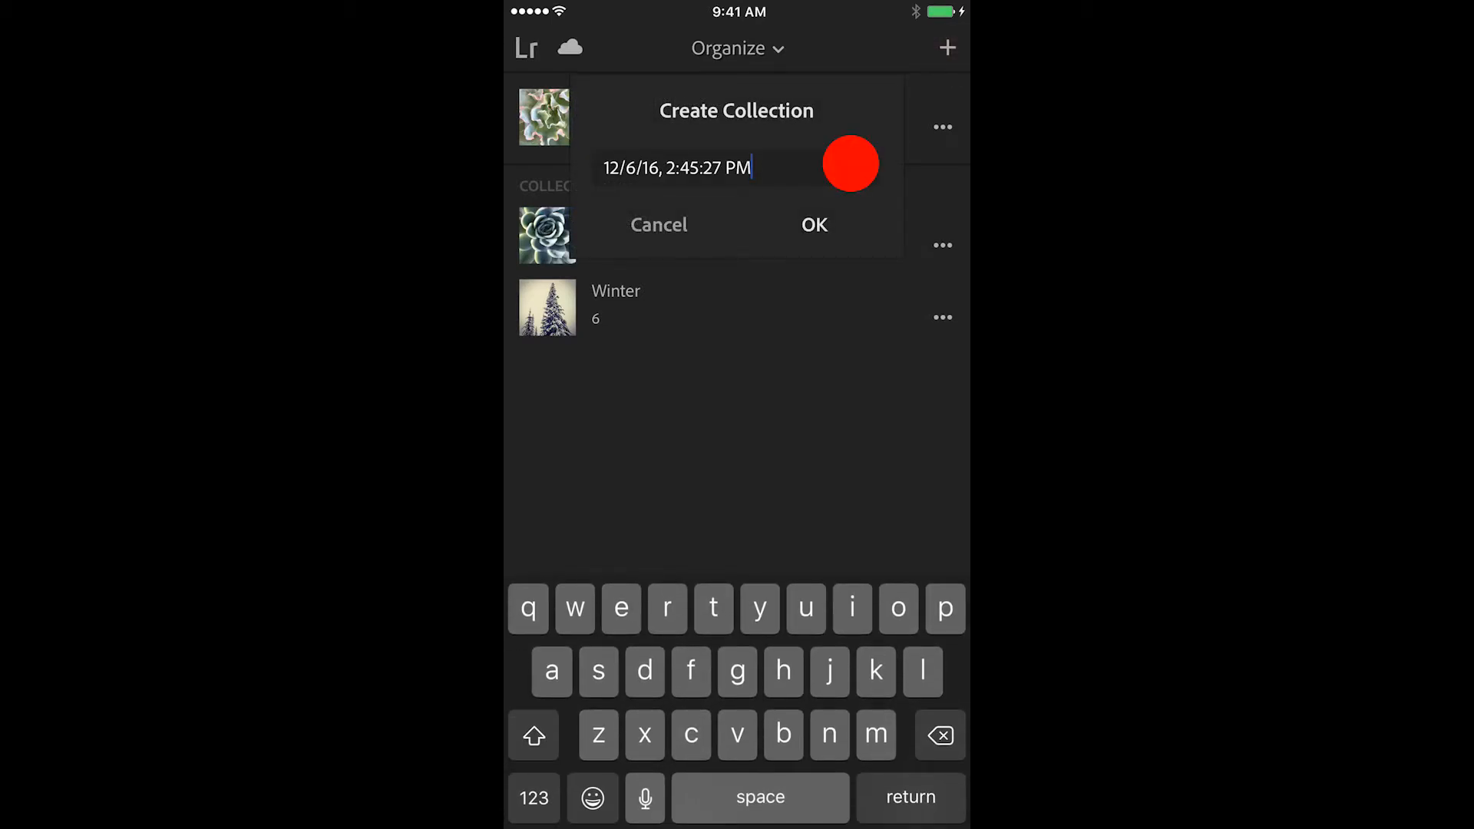
{"action": "left_click", "coordinate": [851, 164]}
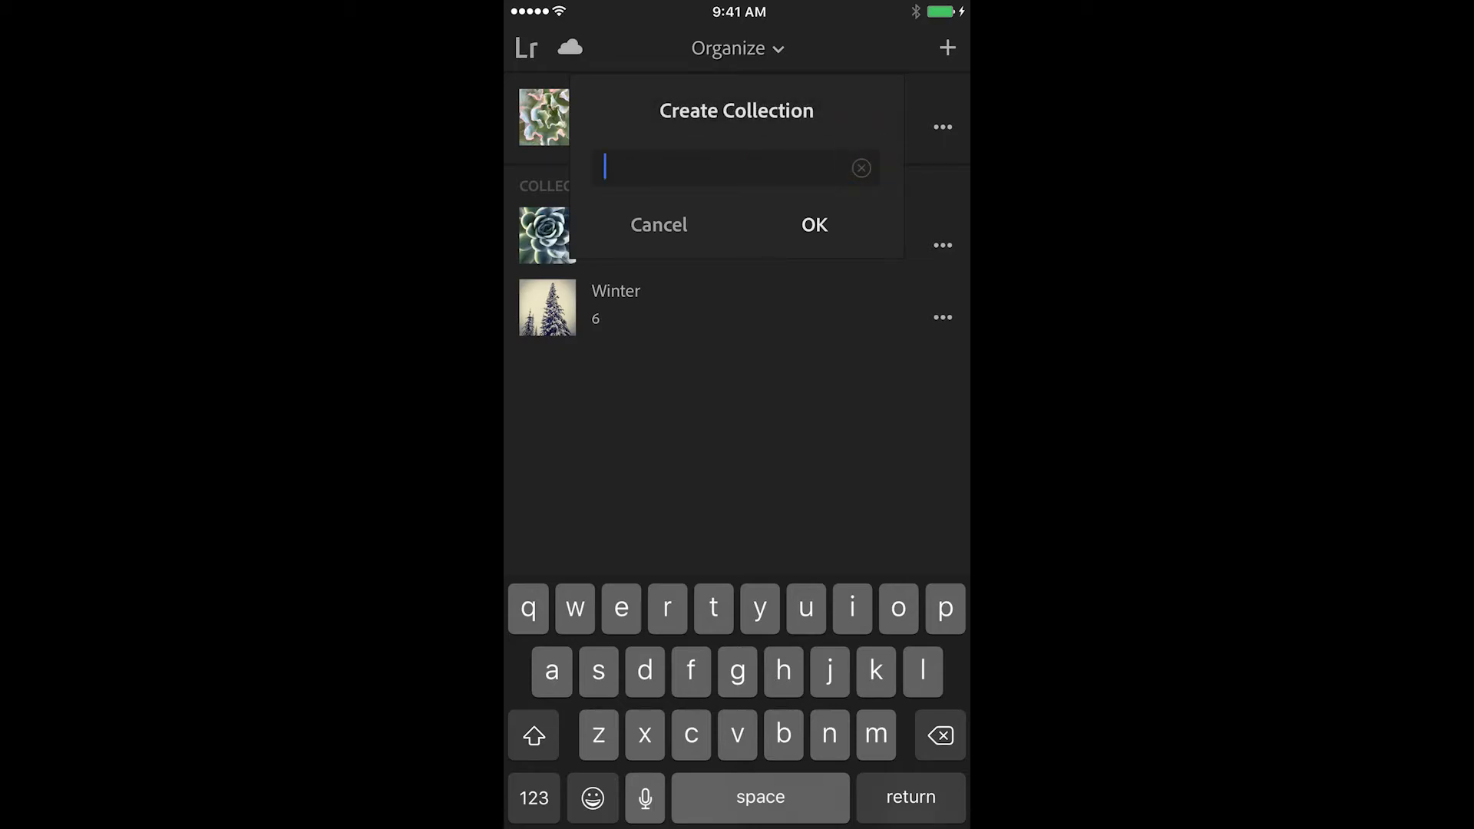
{"action": "type", "text": "Still li"}
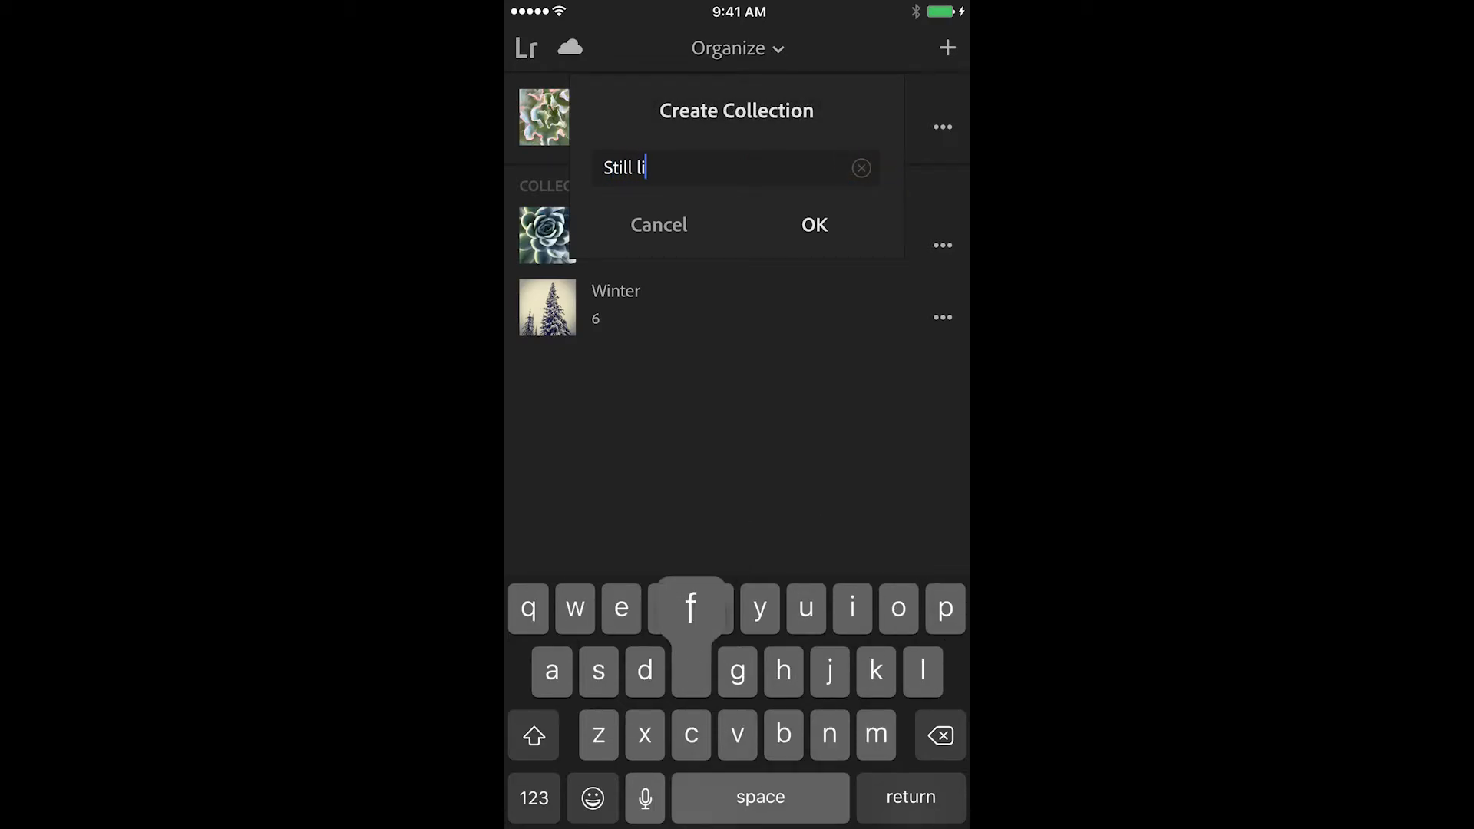
{"action": "left_click", "coordinate": [814, 224]}
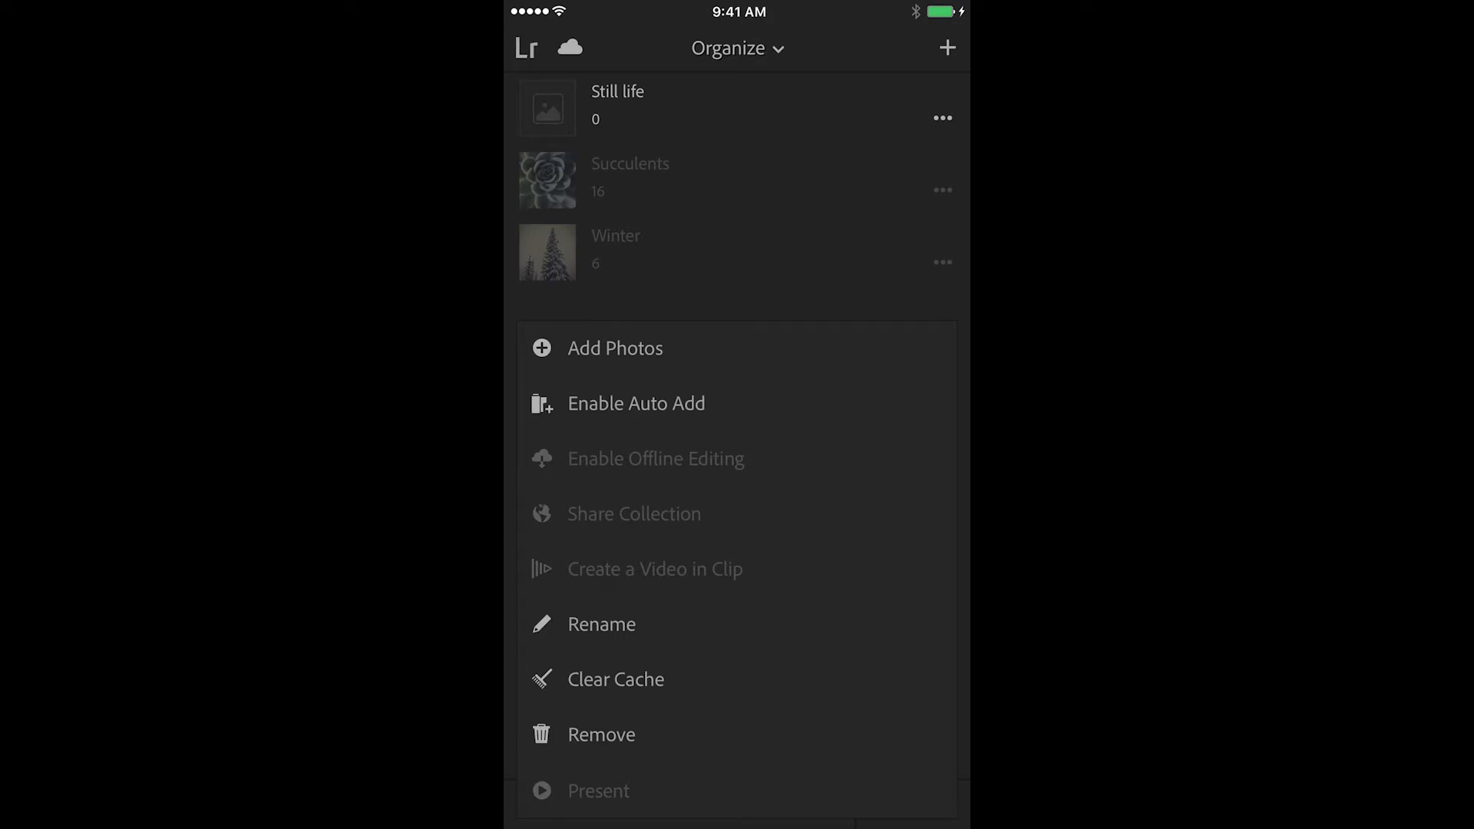
Step: Enable auto add for the Still life collection and leave for the home screen
{"action": "left_click", "coordinate": [636, 404]}
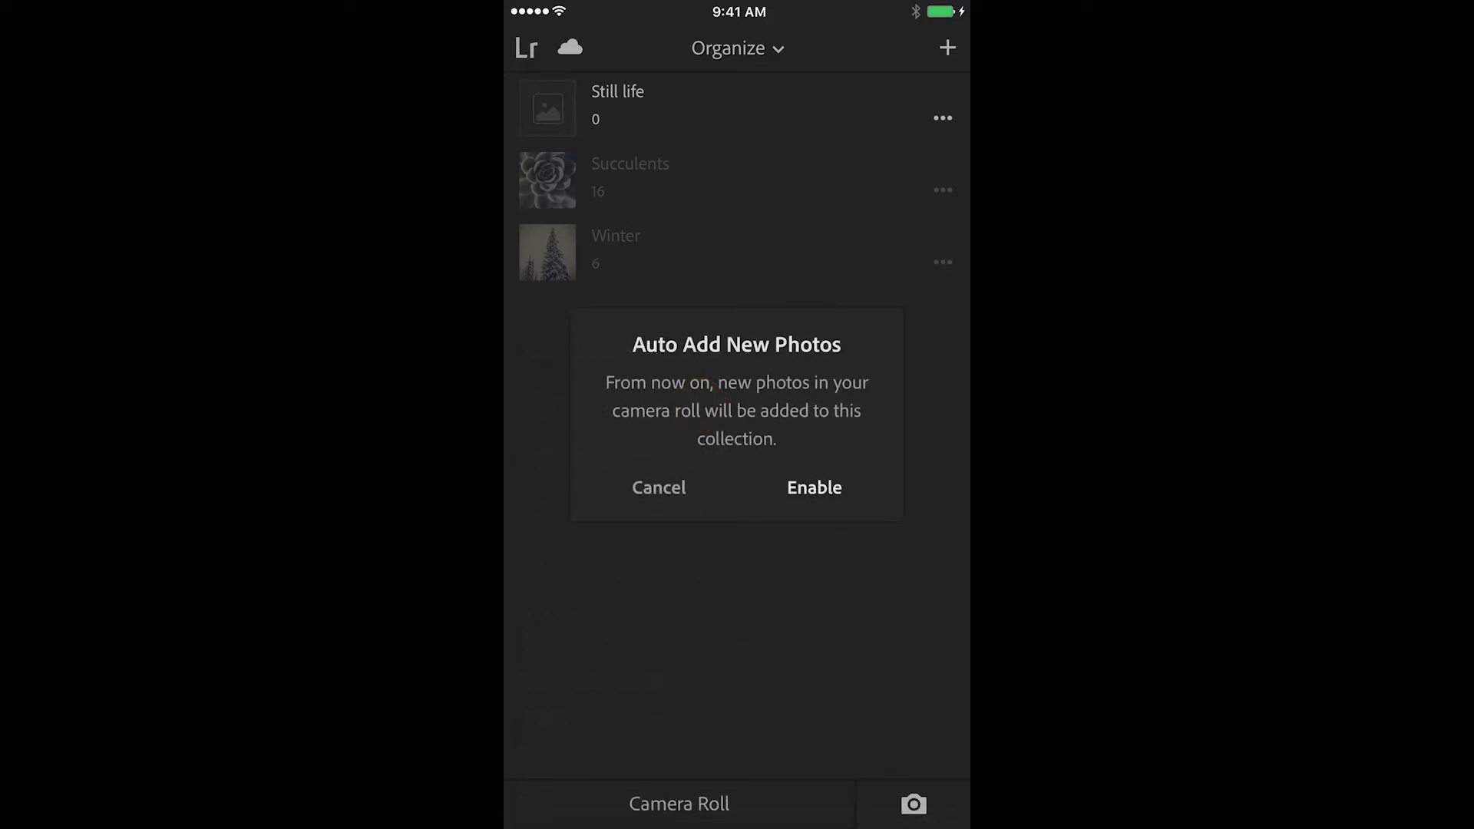
{"action": "left_click", "coordinate": [814, 487]}
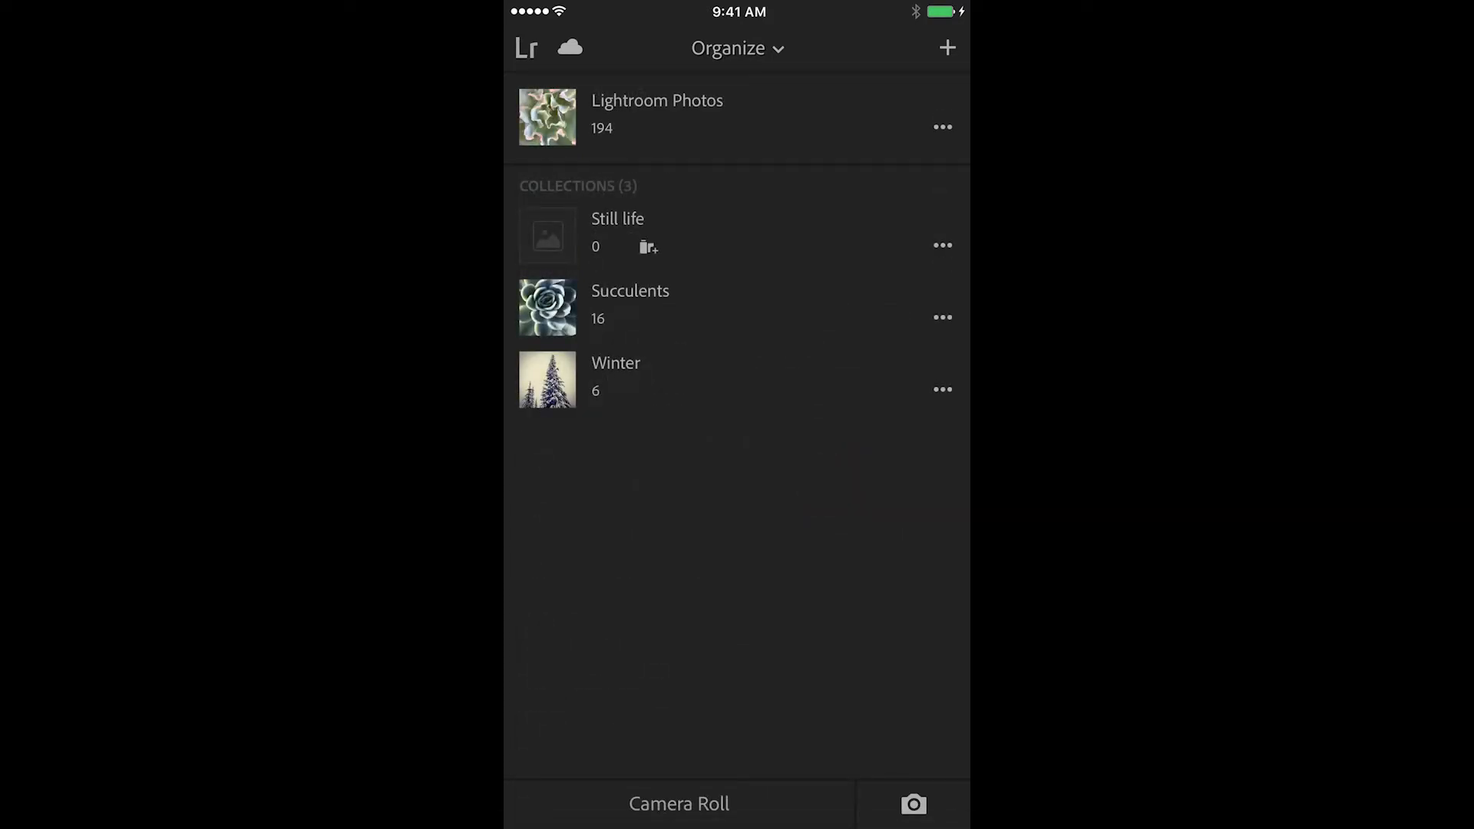
{"action": "key", "text": "home"}
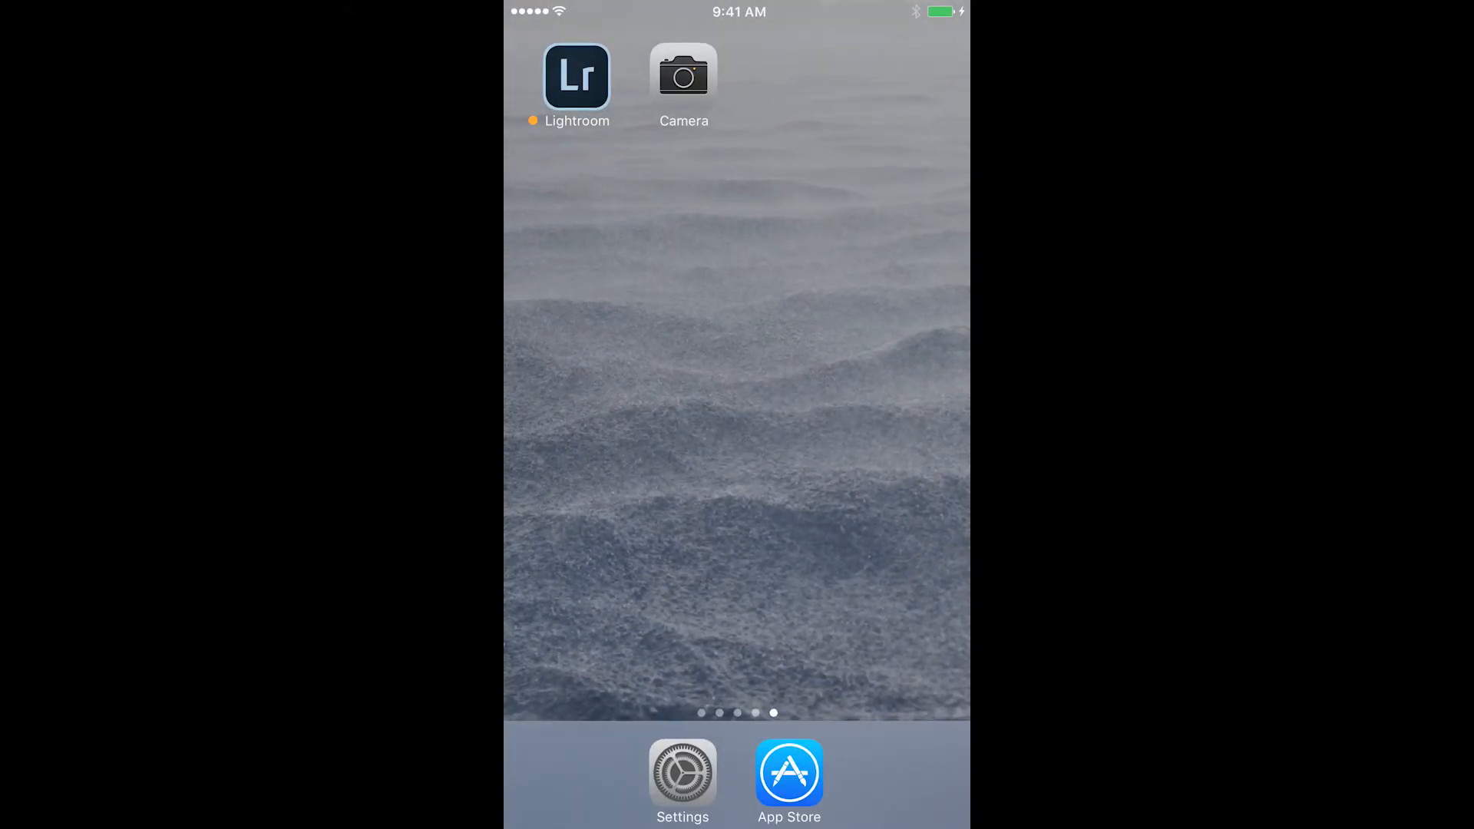
Step: Shoot two rock photos with the iOS Camera so they auto-add to Still life
{"action": "left_click", "coordinate": [684, 75]}
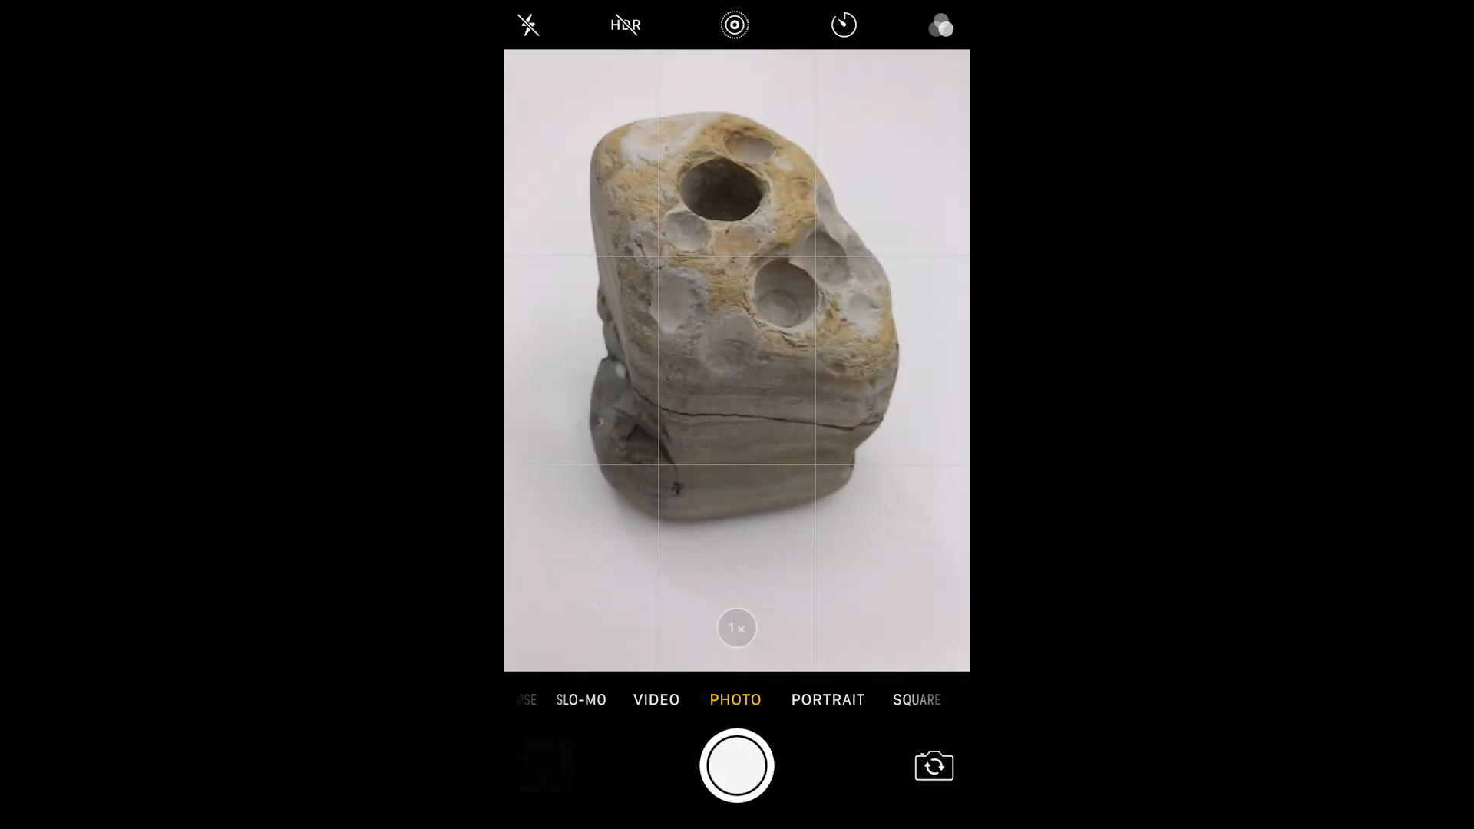
{"action": "left_click", "coordinate": [736, 765]}
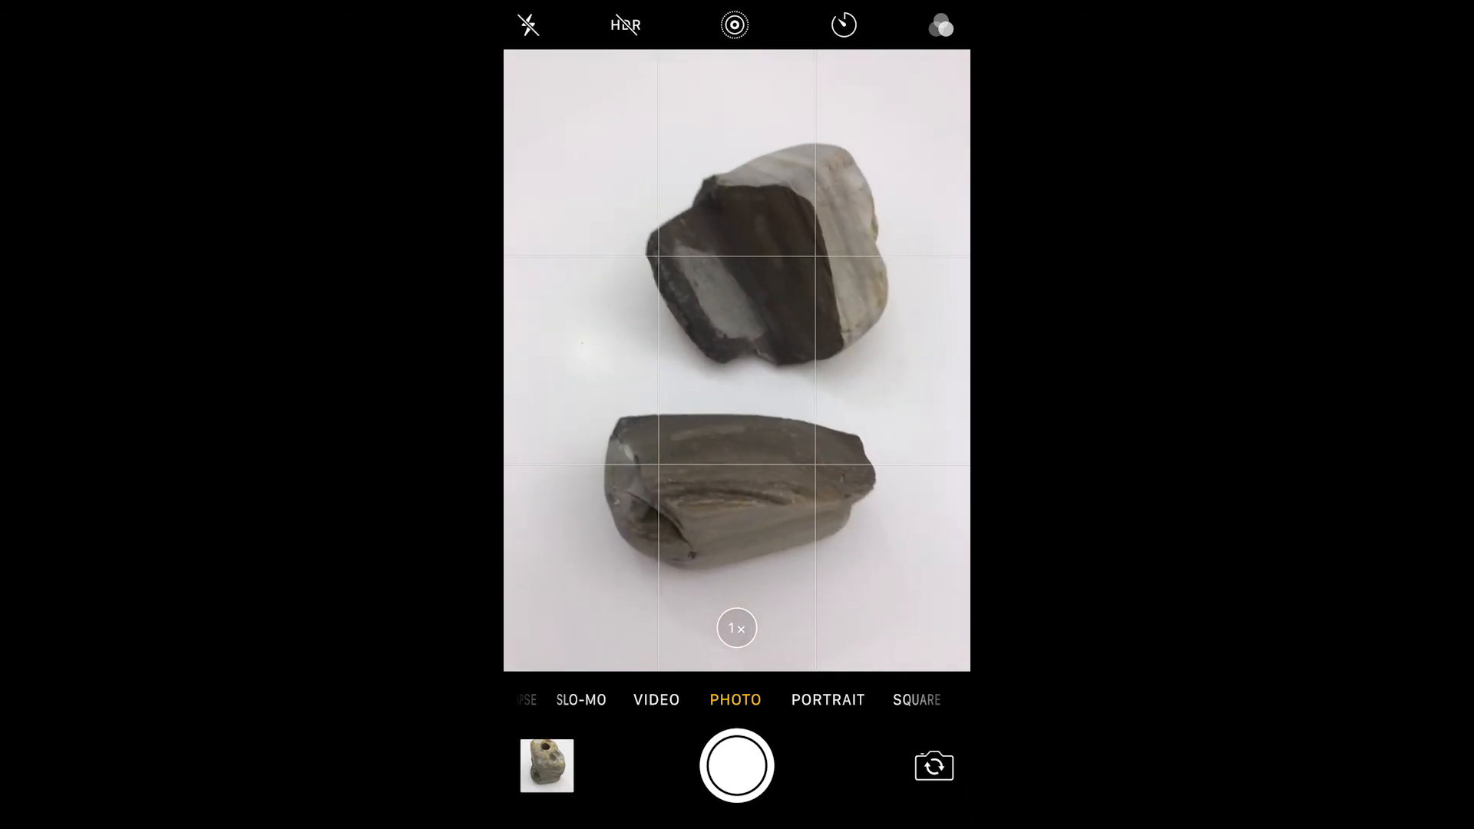
{"action": "left_click", "coordinate": [735, 765]}
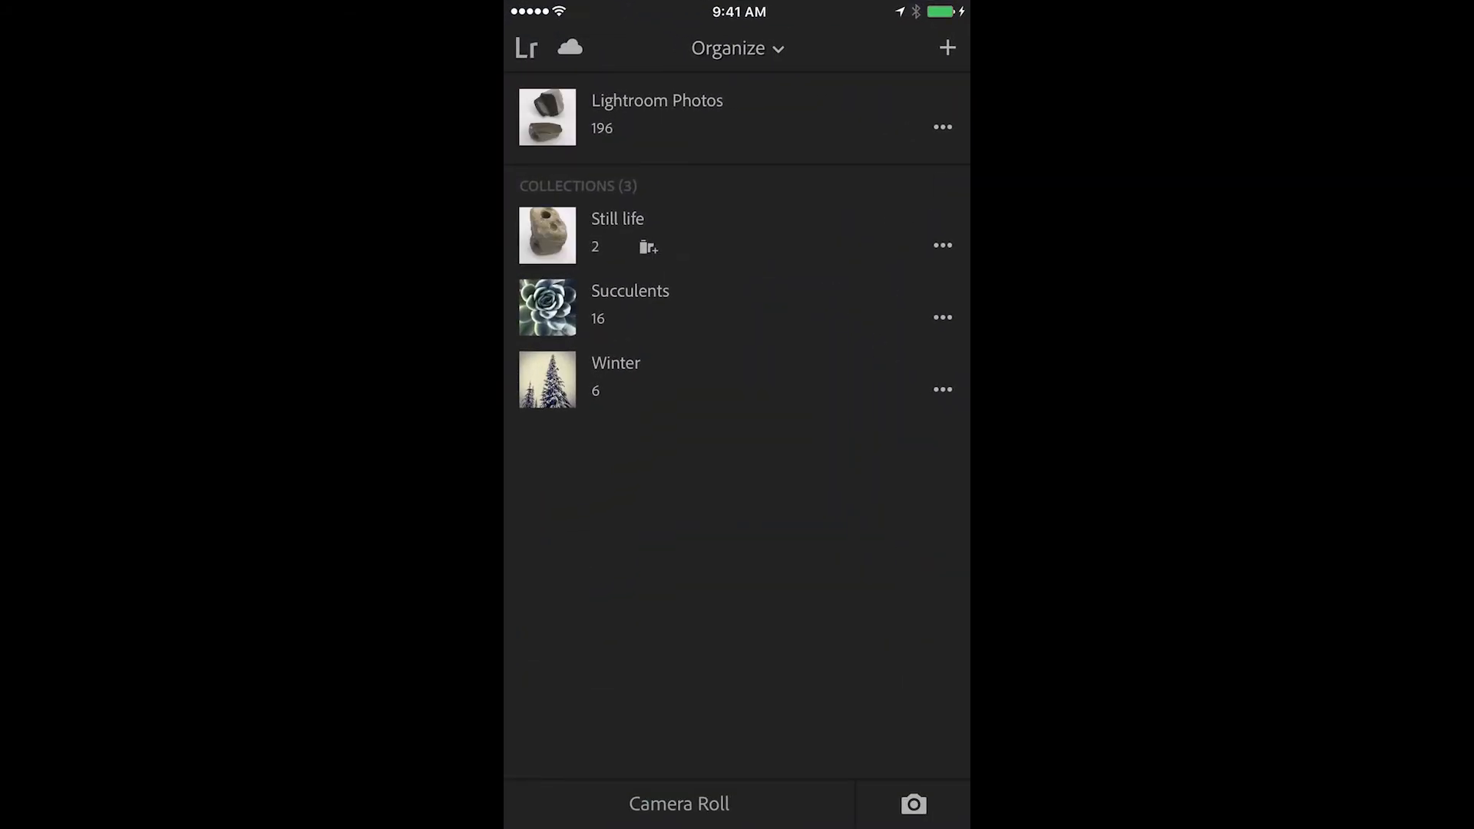
Step: Check Lightroom Photos for the new shots, then move auto add to the Succulents collection
{"action": "left_click", "coordinate": [656, 101]}
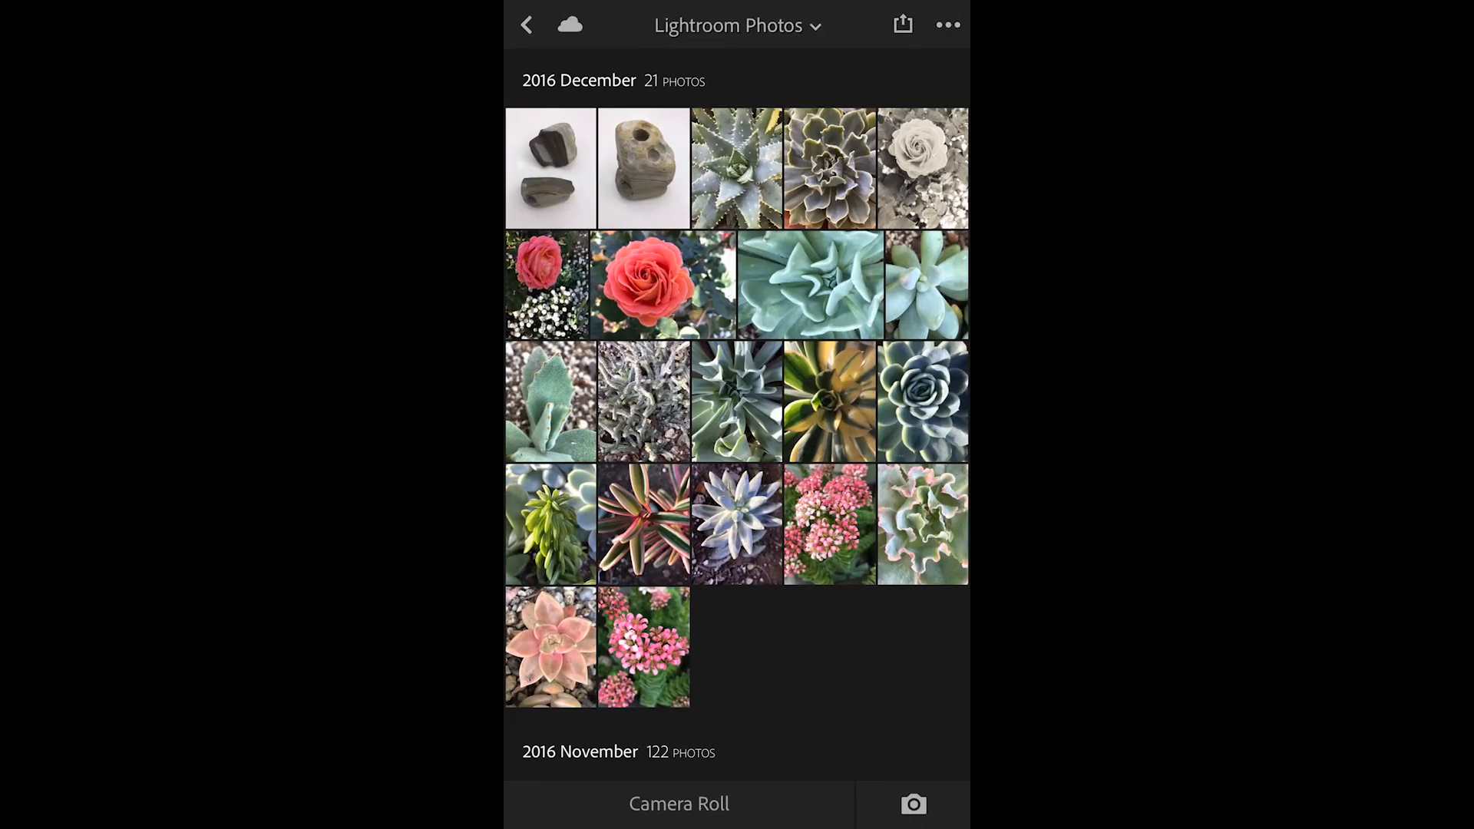
{"action": "left_click", "coordinate": [526, 27]}
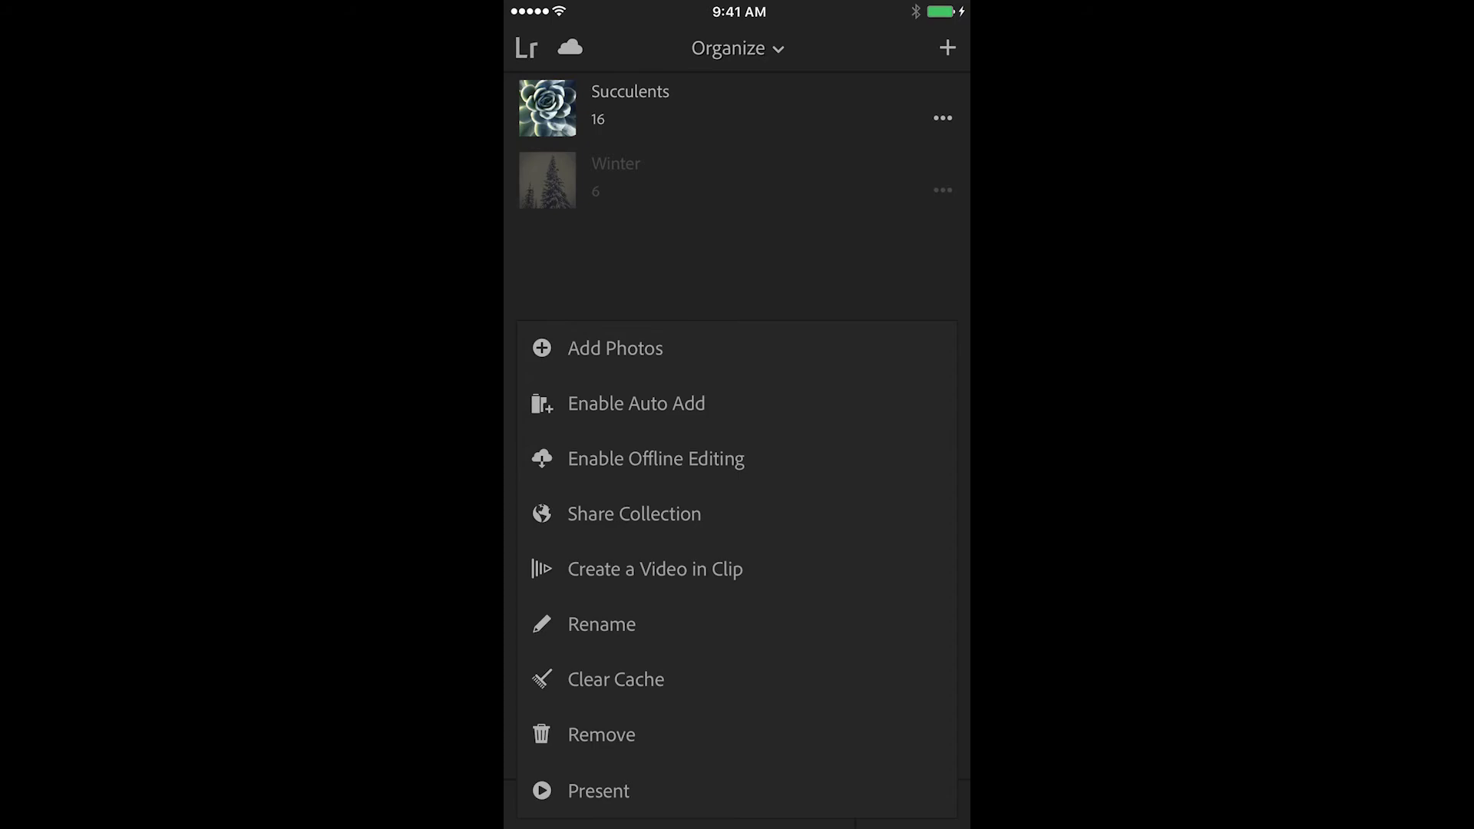
{"action": "left_click", "coordinate": [636, 404]}
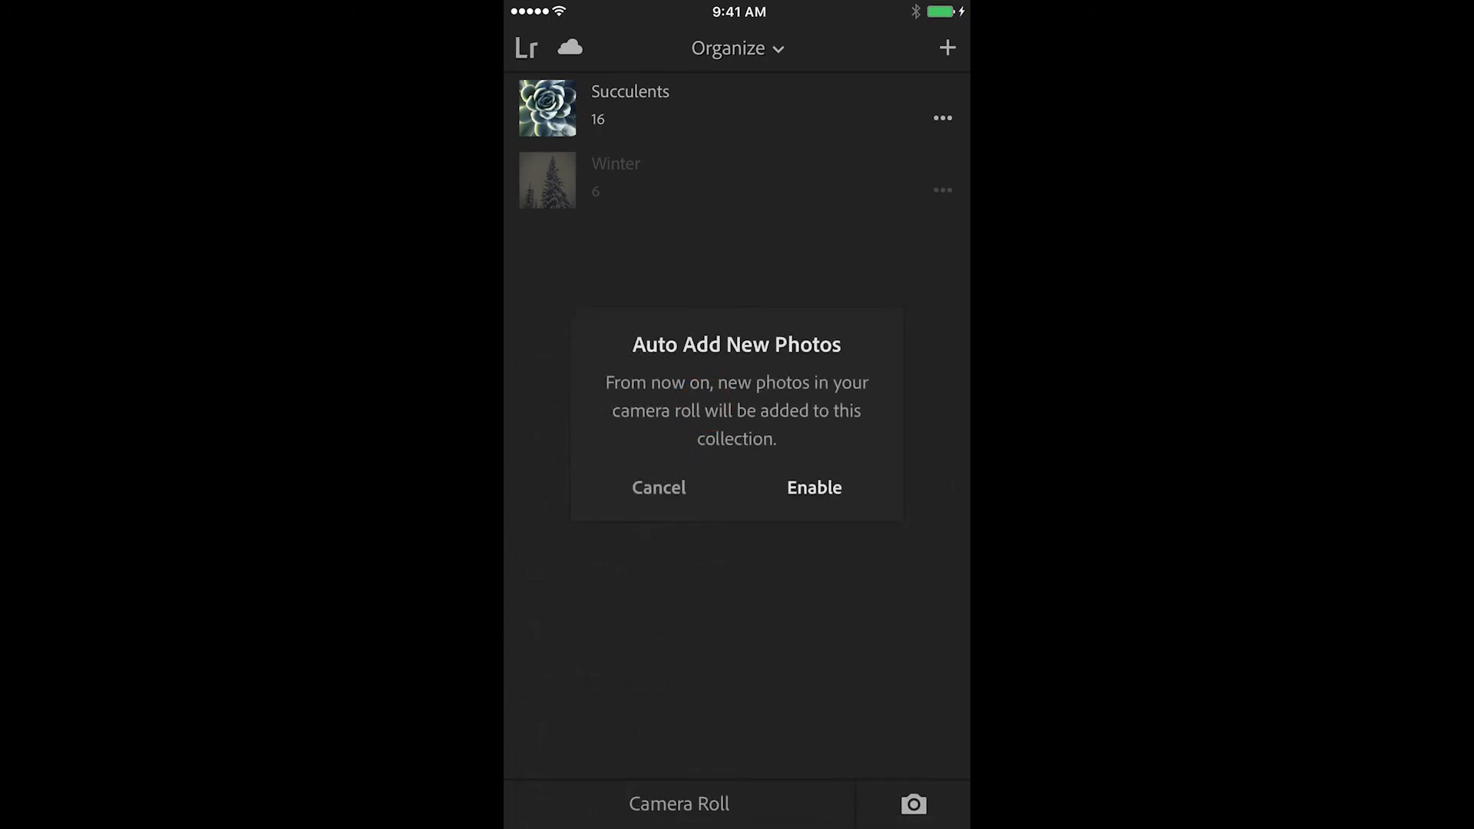
{"action": "left_click", "coordinate": [814, 487]}
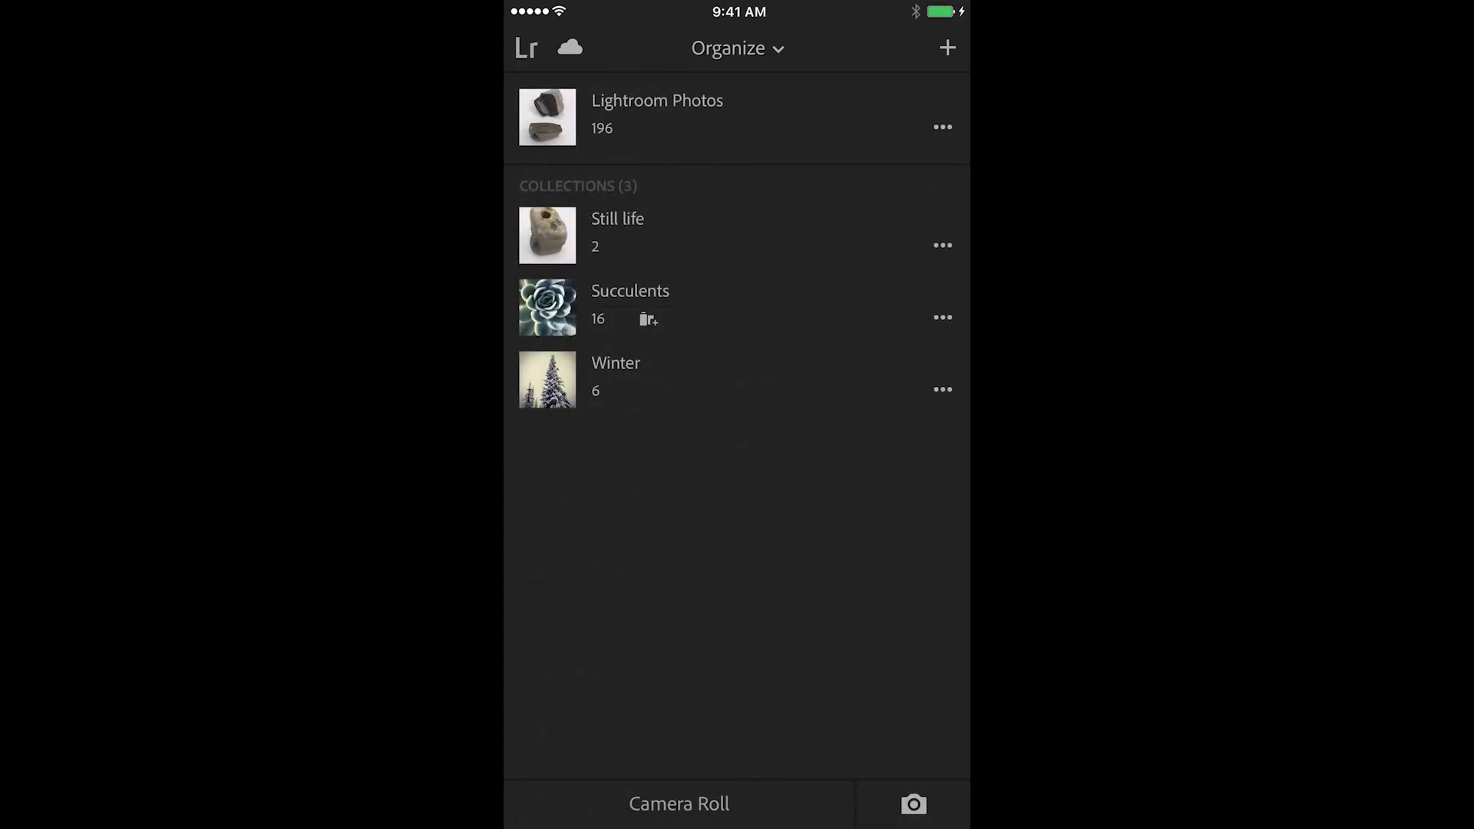